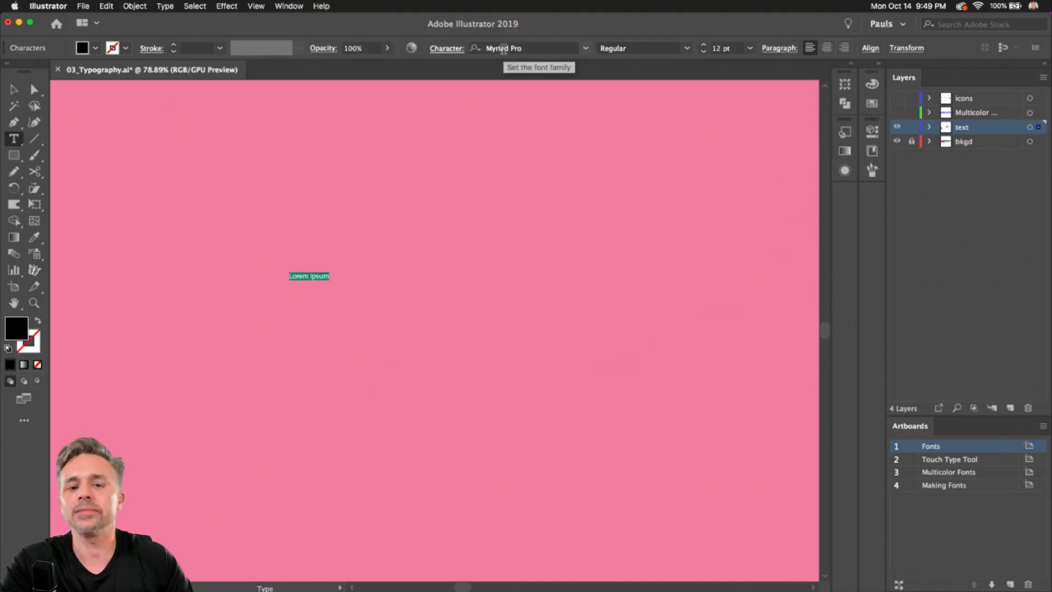
Show the Character Styles panel via Window > Type and move it toward the artboard centre
click(288, 7)
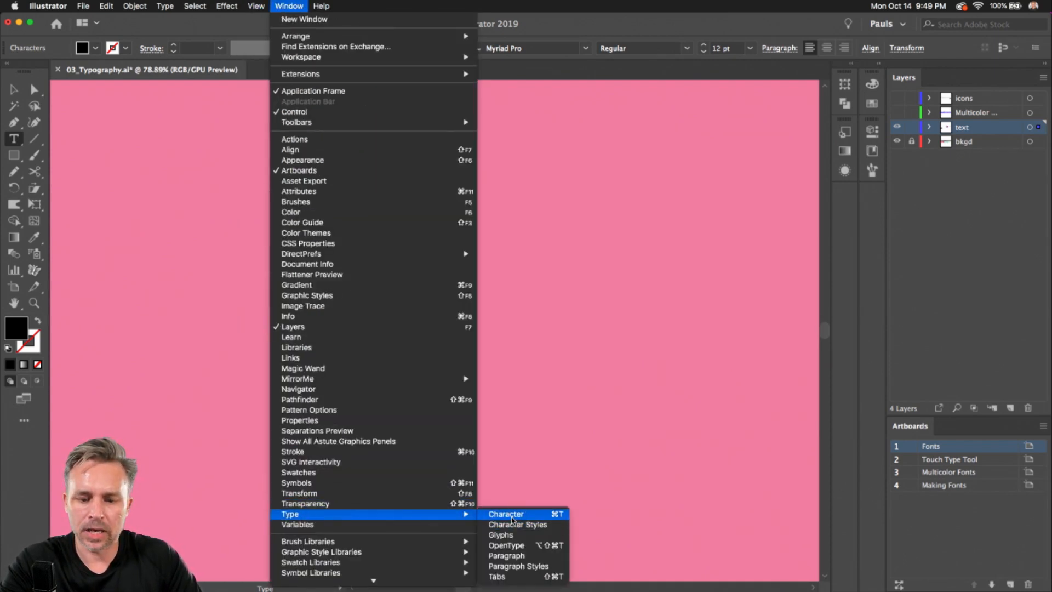
click(517, 525)
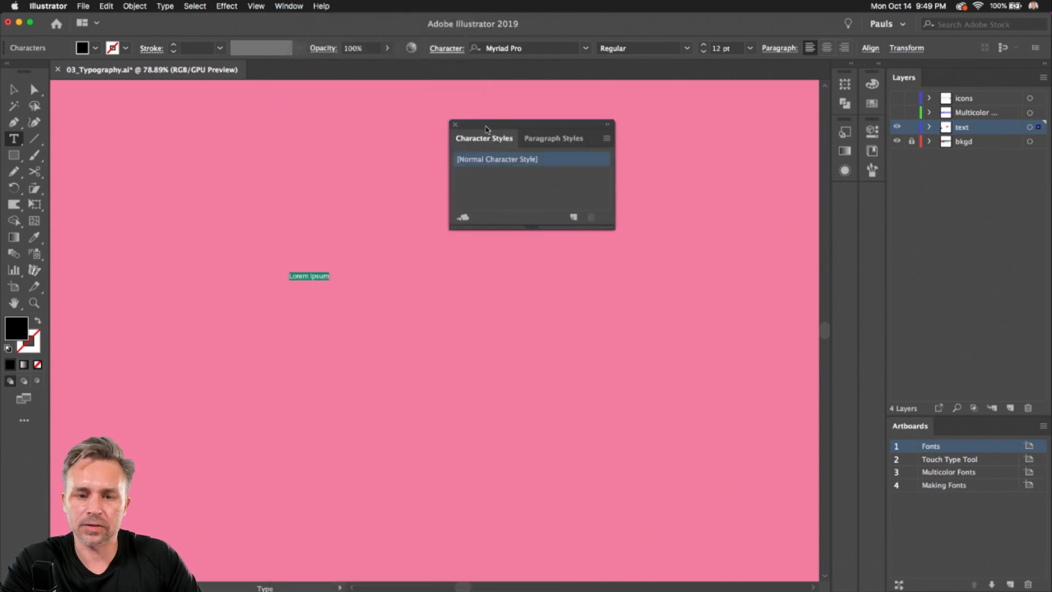
drag(487, 129, 470, 237)
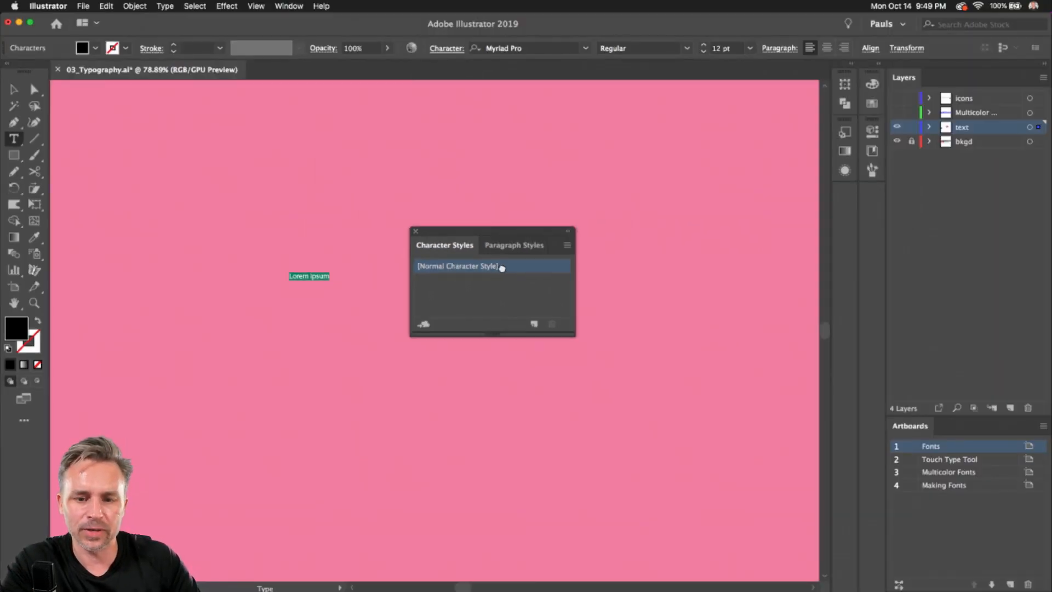
Edit the Normal Character Style and set its family to Myriad Variable Concept
double_click(458, 266)
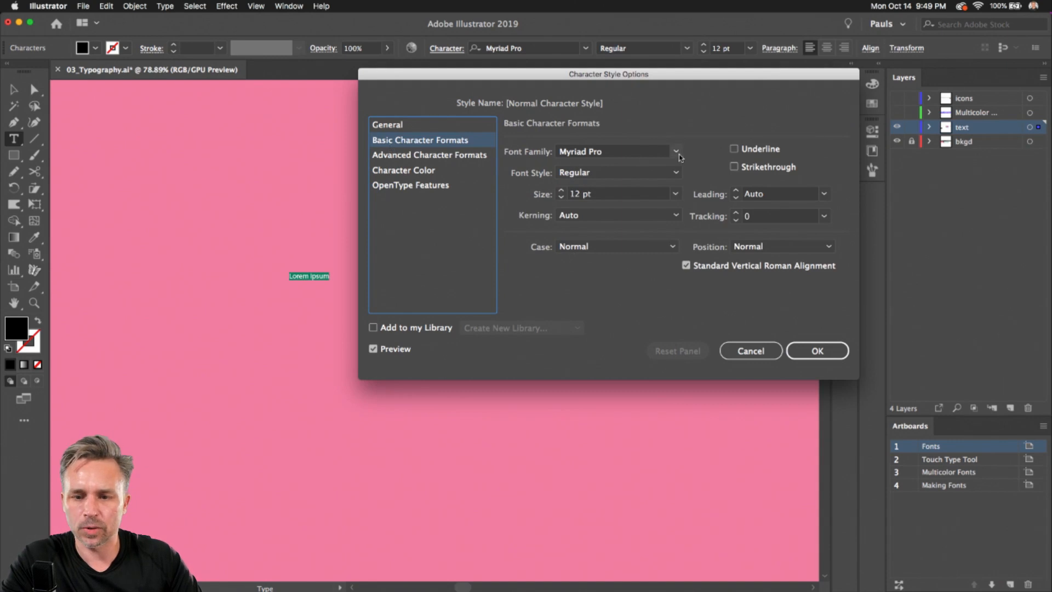
click(677, 151)
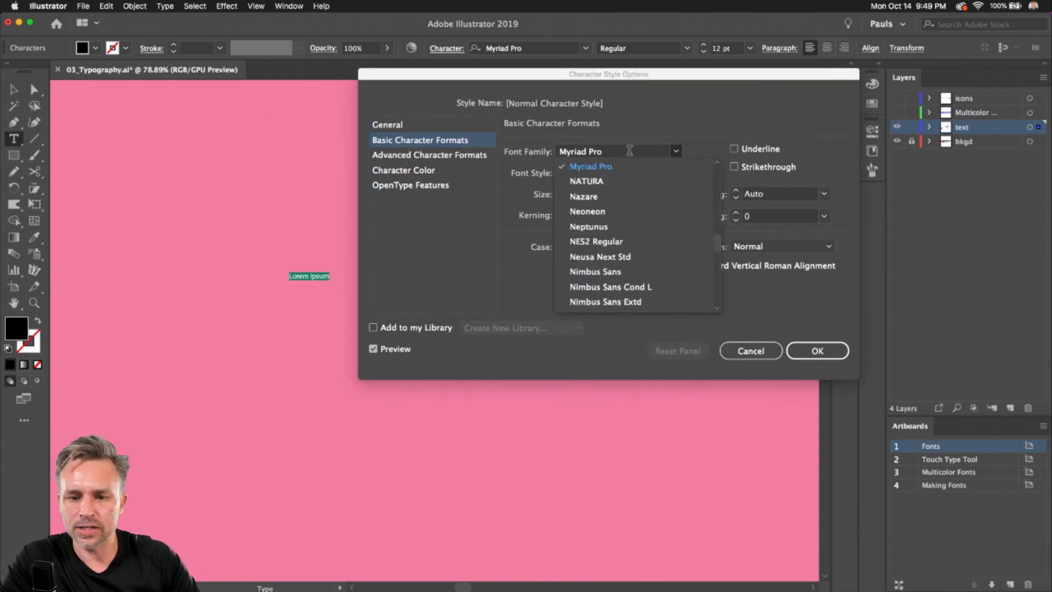
click(591, 166)
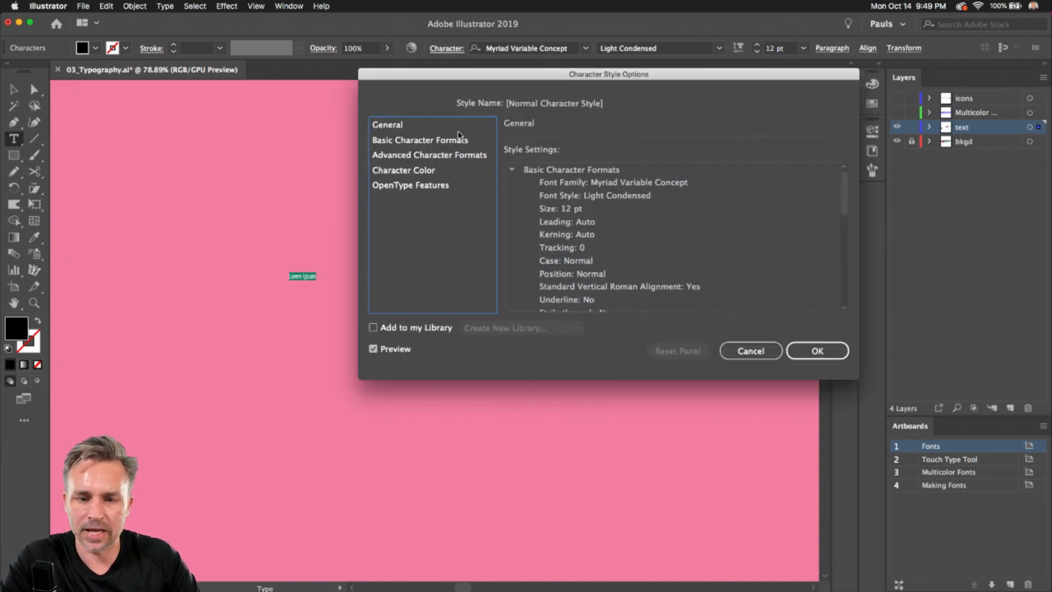
click(420, 139)
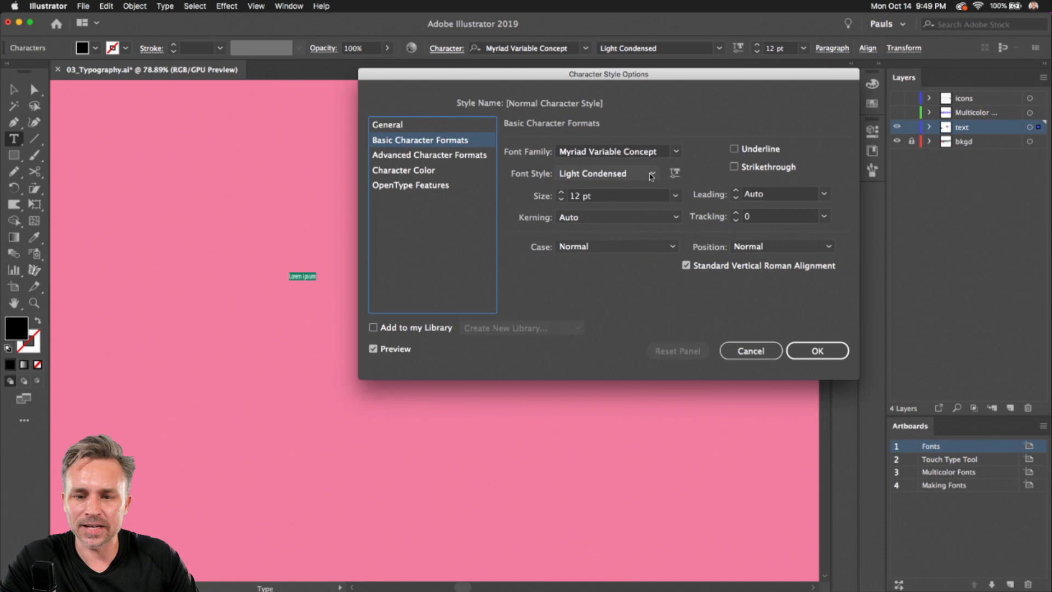
Give the style a wider, heavier variable setting at 48 pt and confirm
click(651, 173)
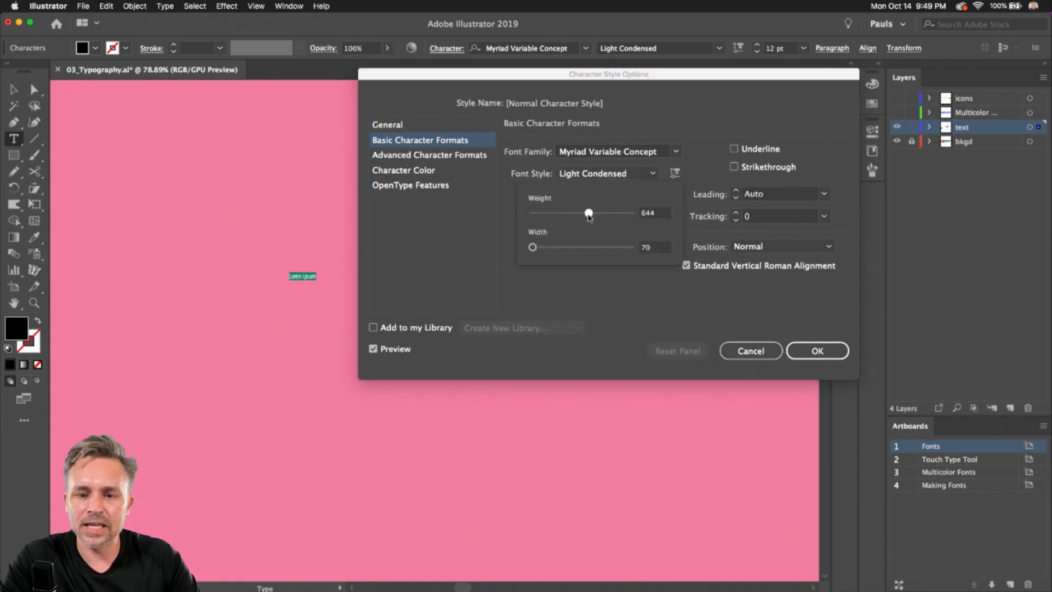
drag(588, 213, 591, 213)
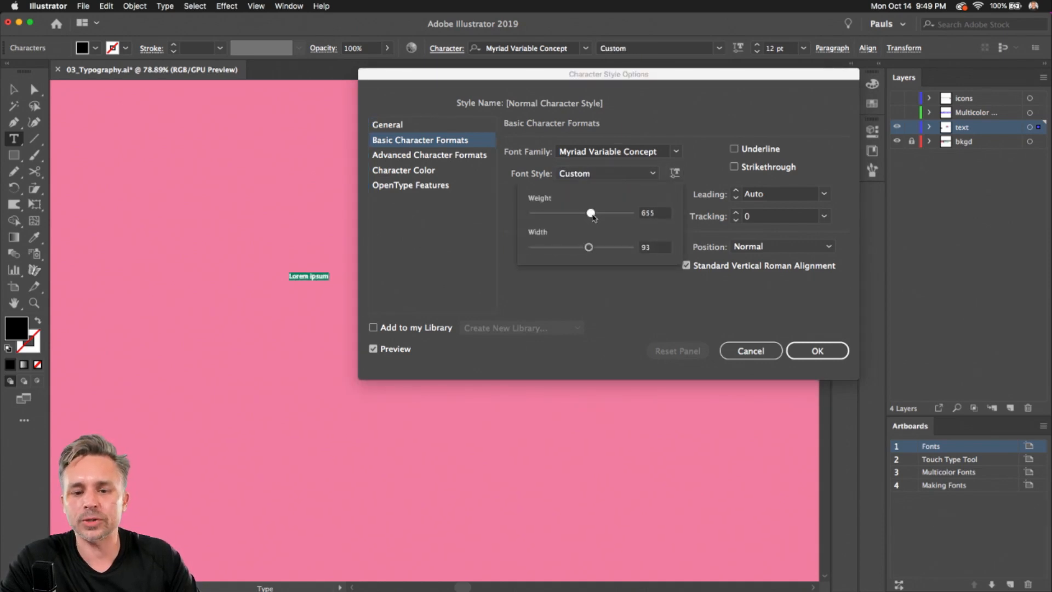
drag(589, 246, 591, 247)
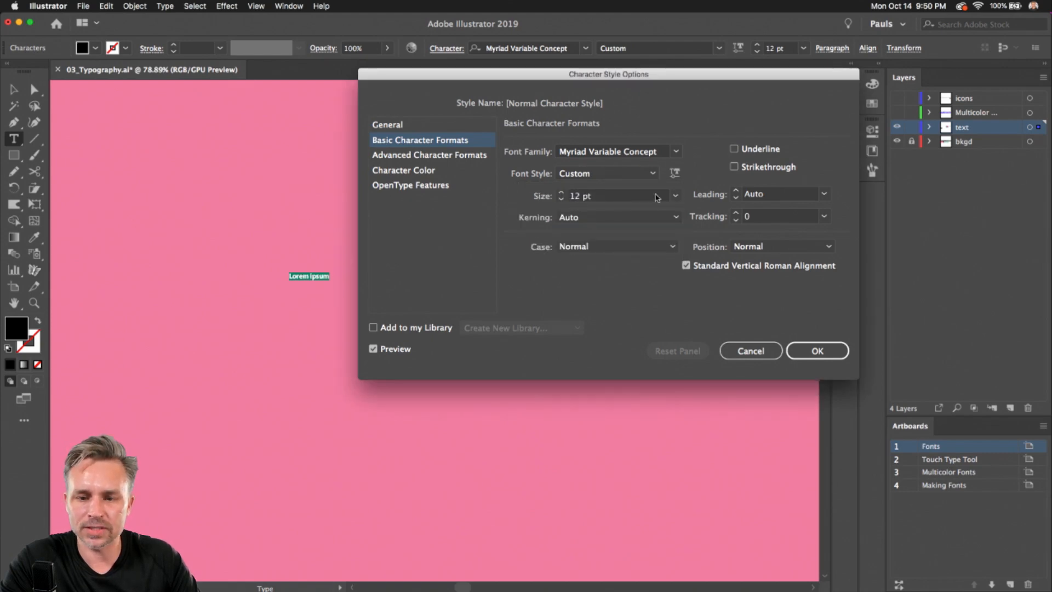
click(676, 195)
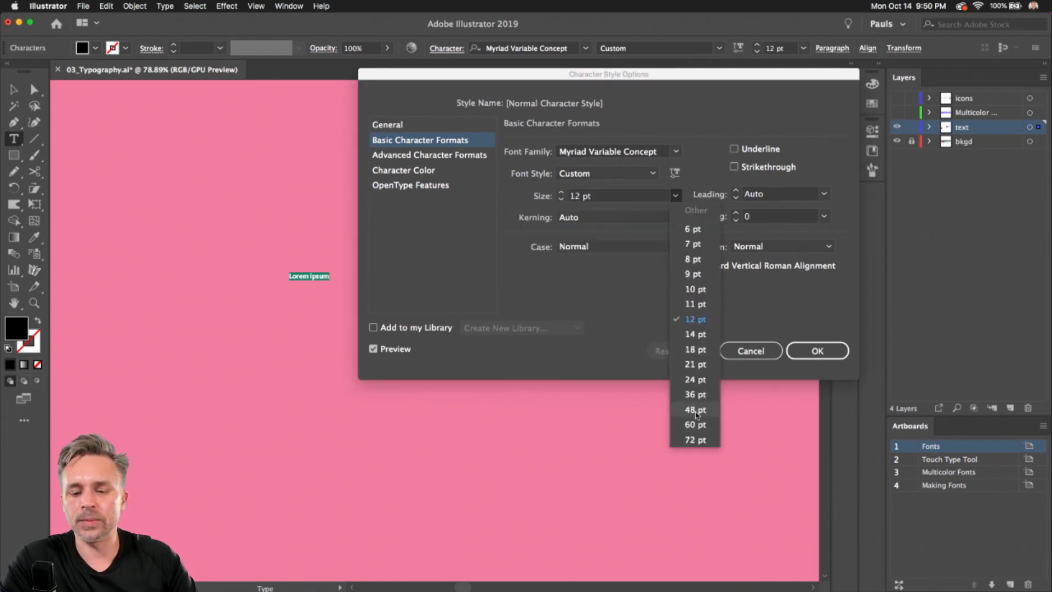
click(695, 409)
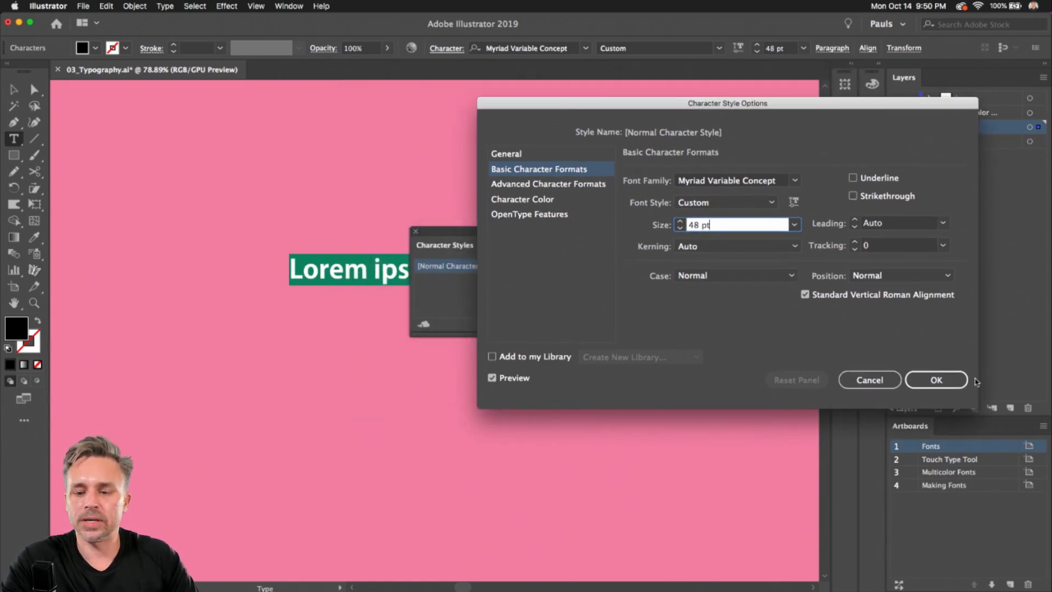
click(936, 381)
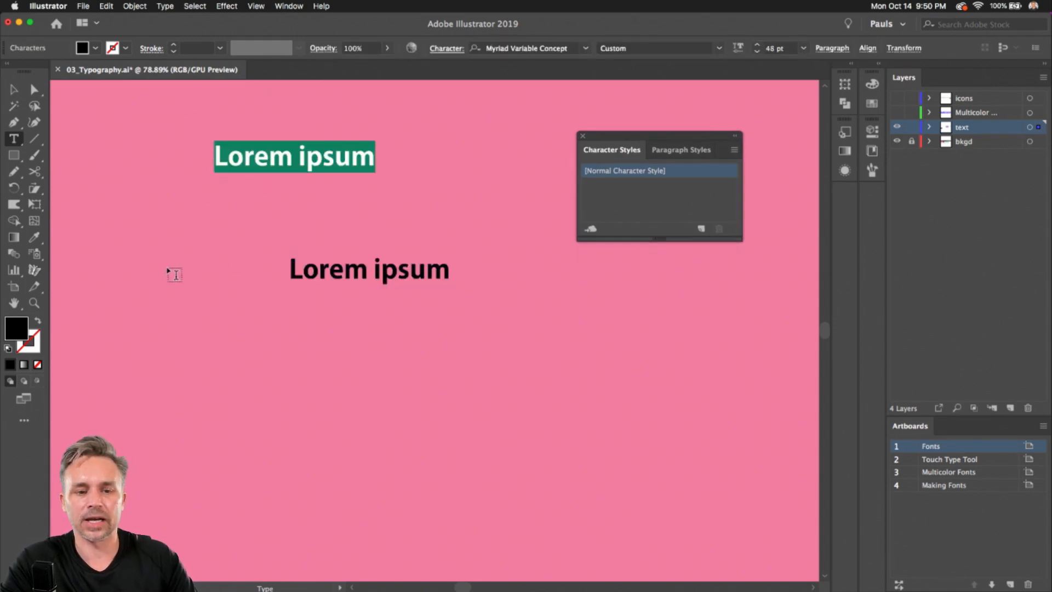
Enter the heading text 'Logo' in the new frame using the updated Normal style
text(Logo)
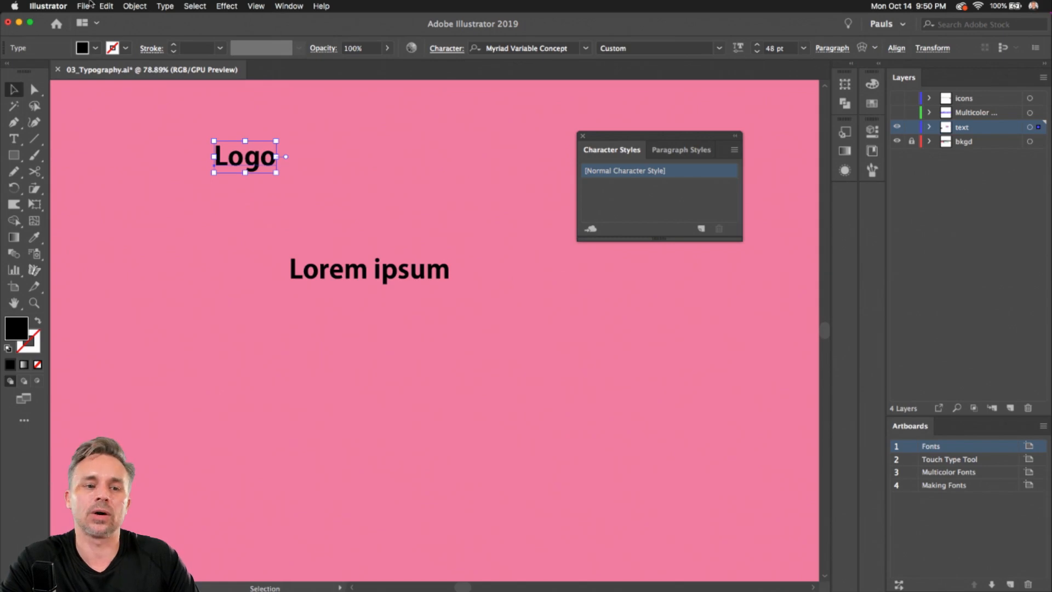
click(83, 6)
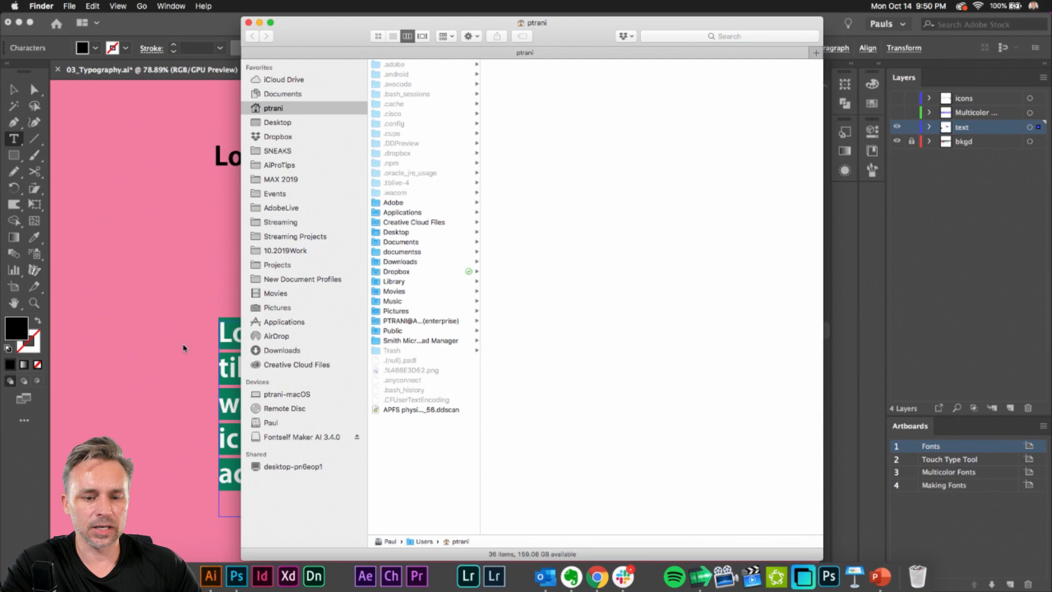
Browse to the Applications folder in the Finder sidebar
click(284, 321)
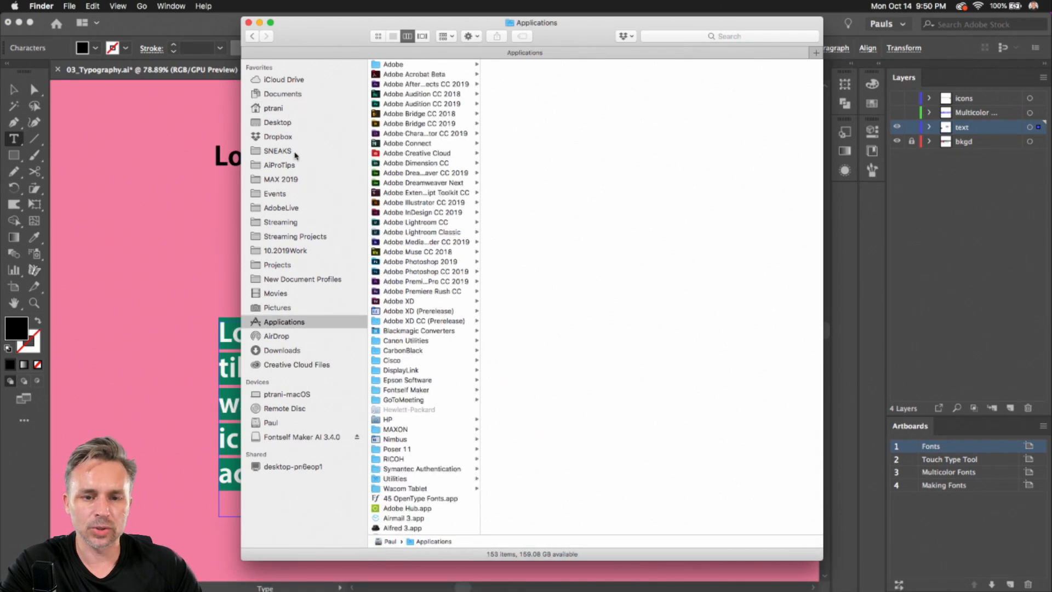
mouse_move(399, 202)
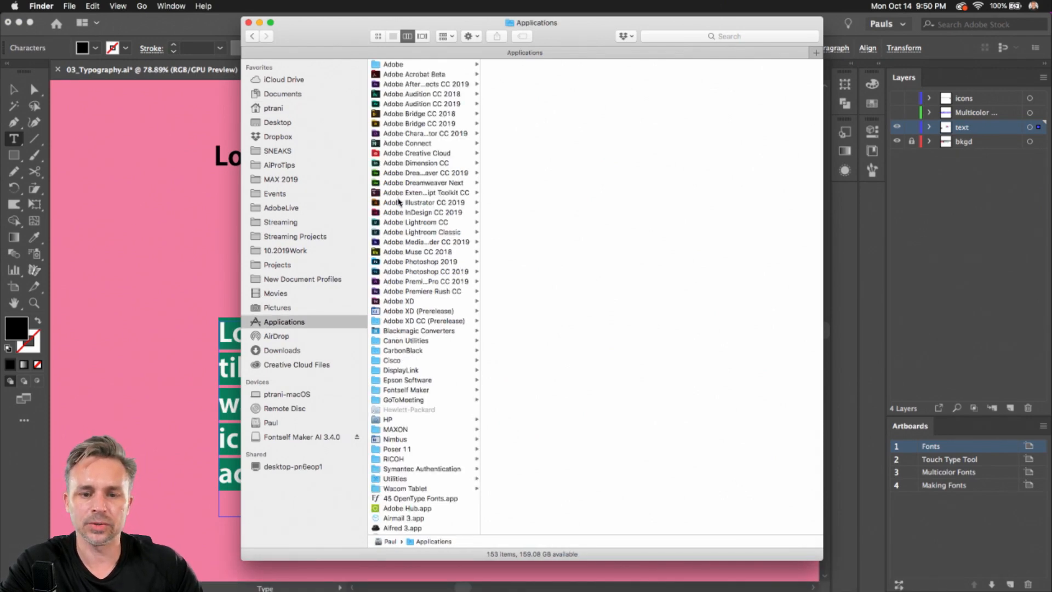
click(424, 202)
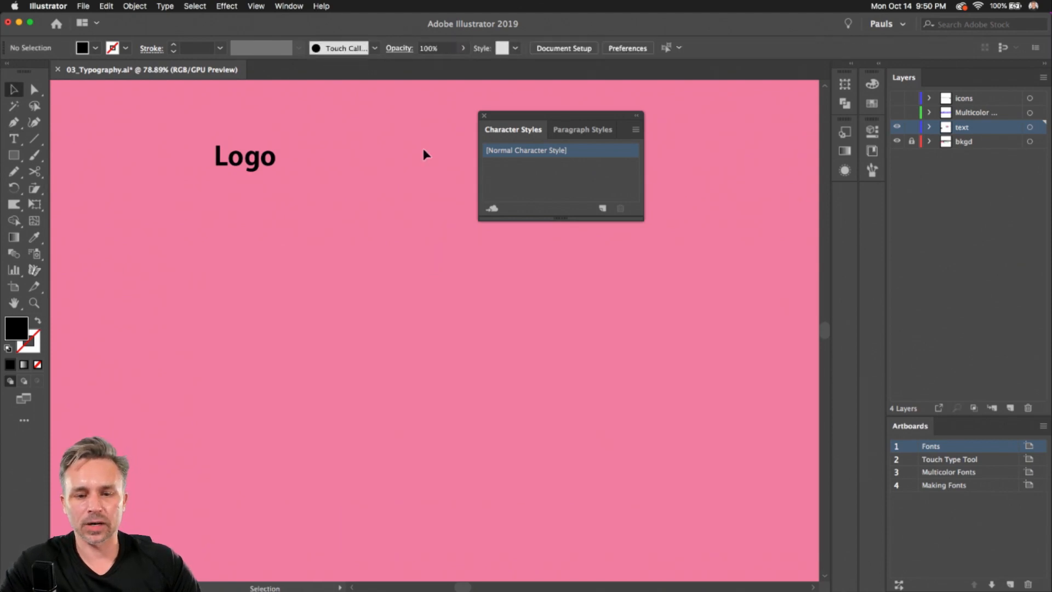
Make T much heavier and wider, adjust H's weight, and narrow the N
click(245, 156)
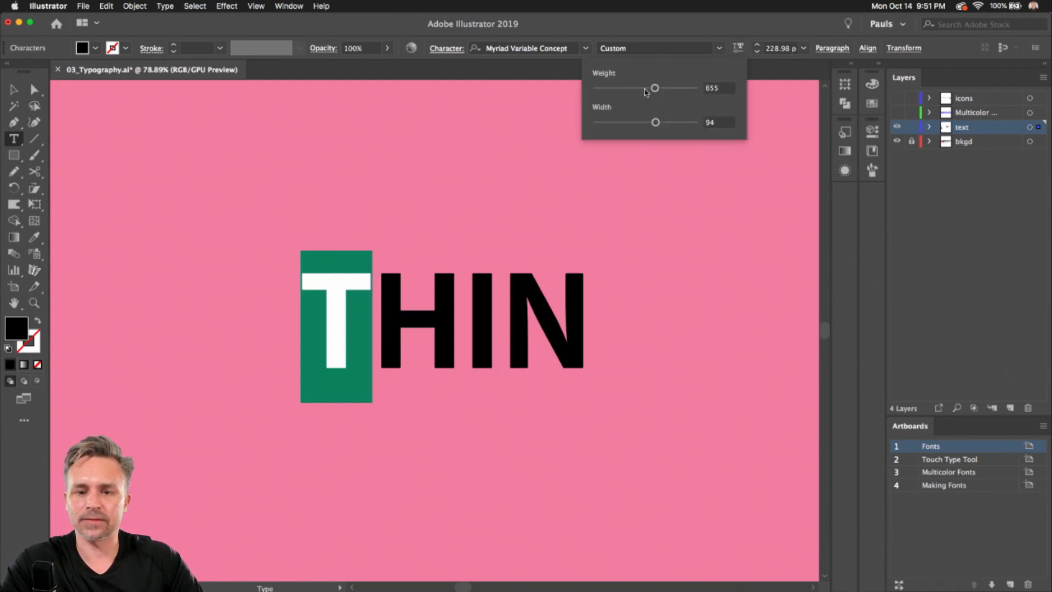
drag(656, 88, 695, 88)
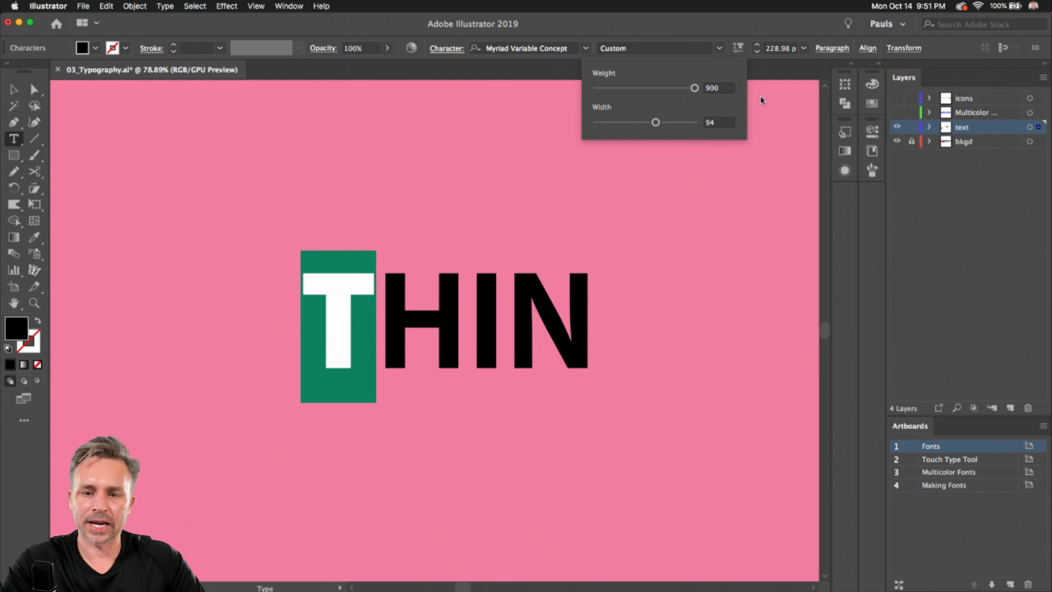
drag(656, 121, 695, 122)
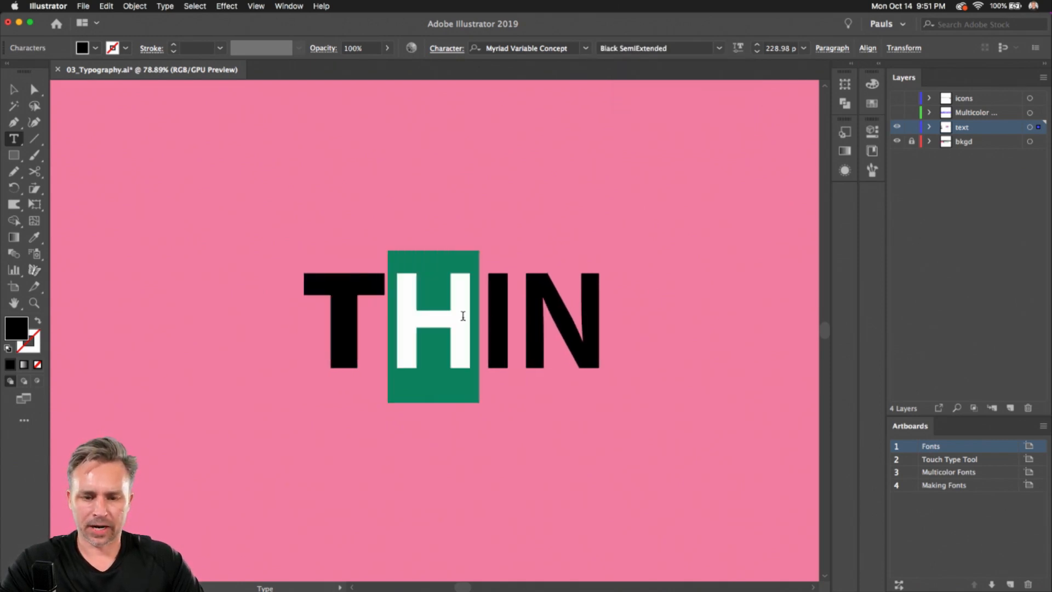
click(719, 47)
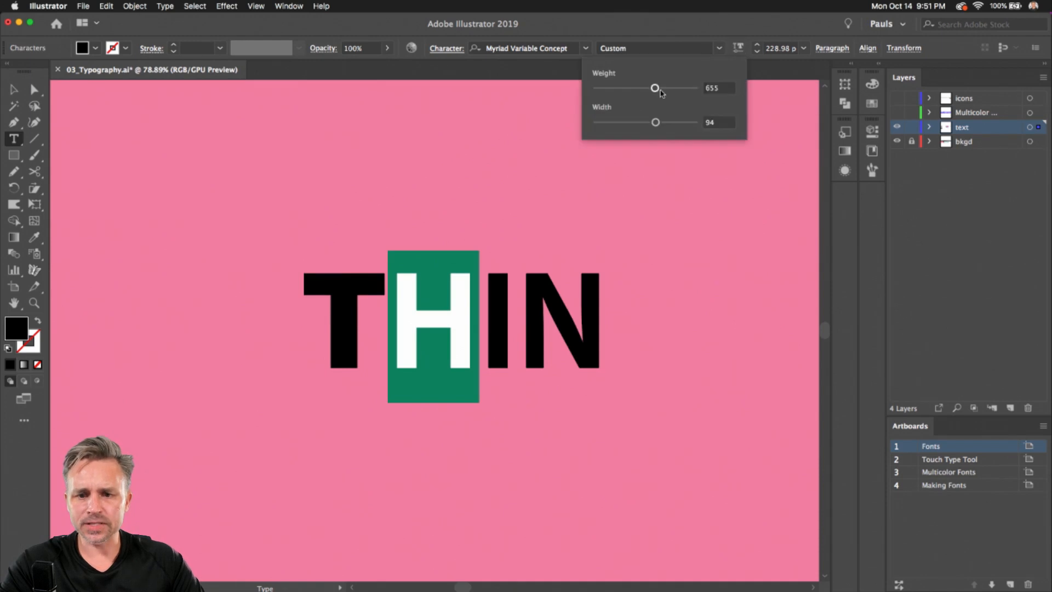
drag(656, 88, 687, 88)
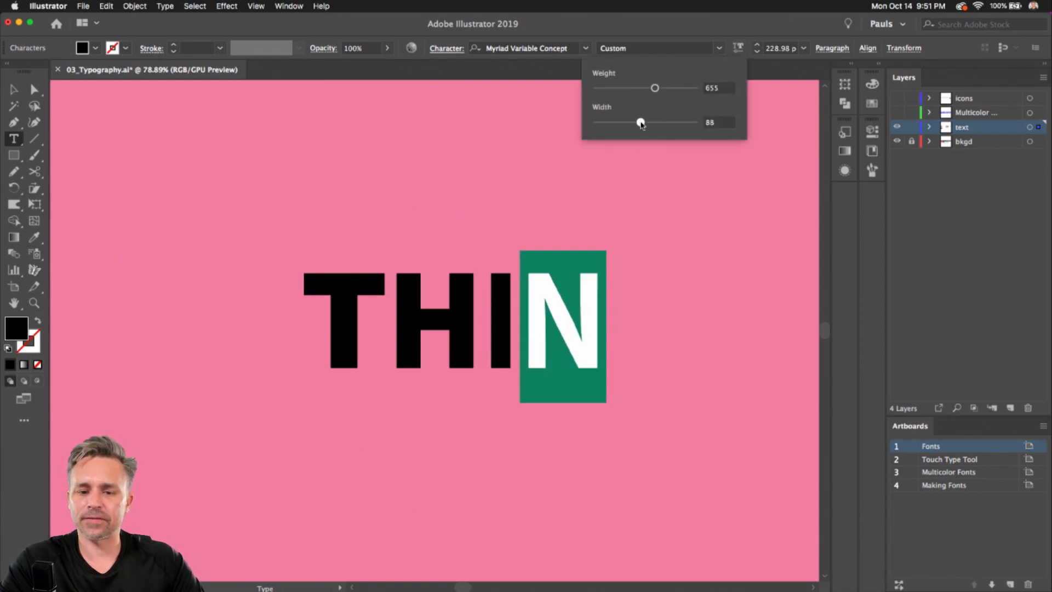
drag(641, 121, 657, 122)
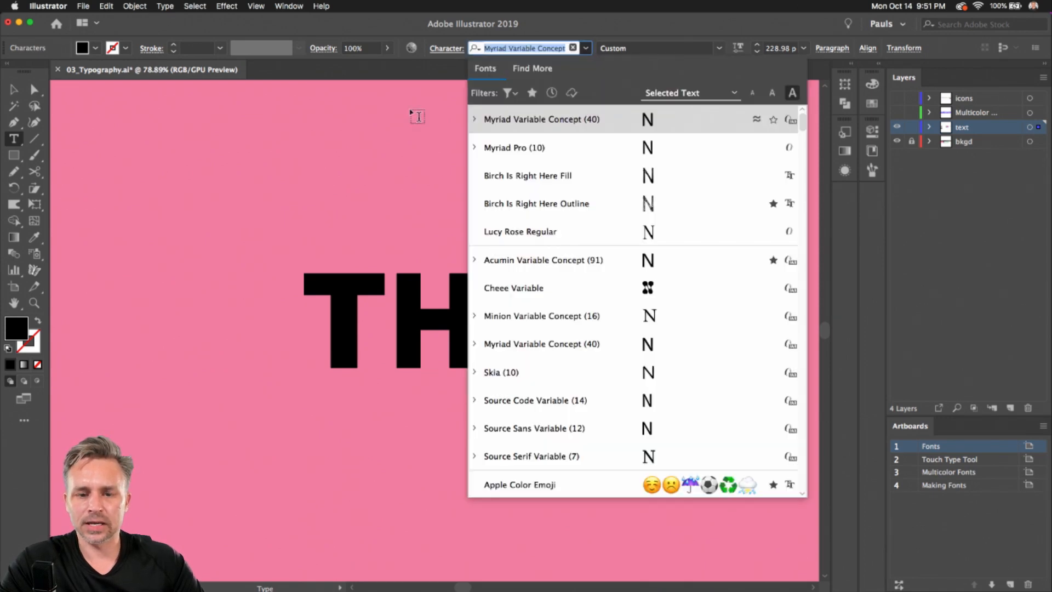
Pick a preset Myriad Variable Concept style for the second N and lighten its weight
click(475, 118)
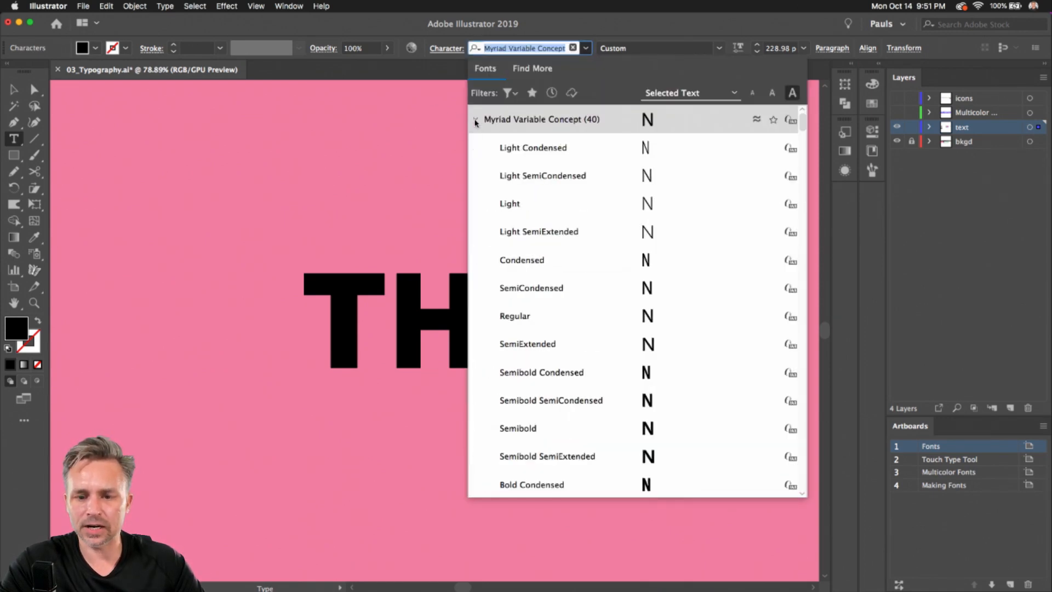
click(474, 118)
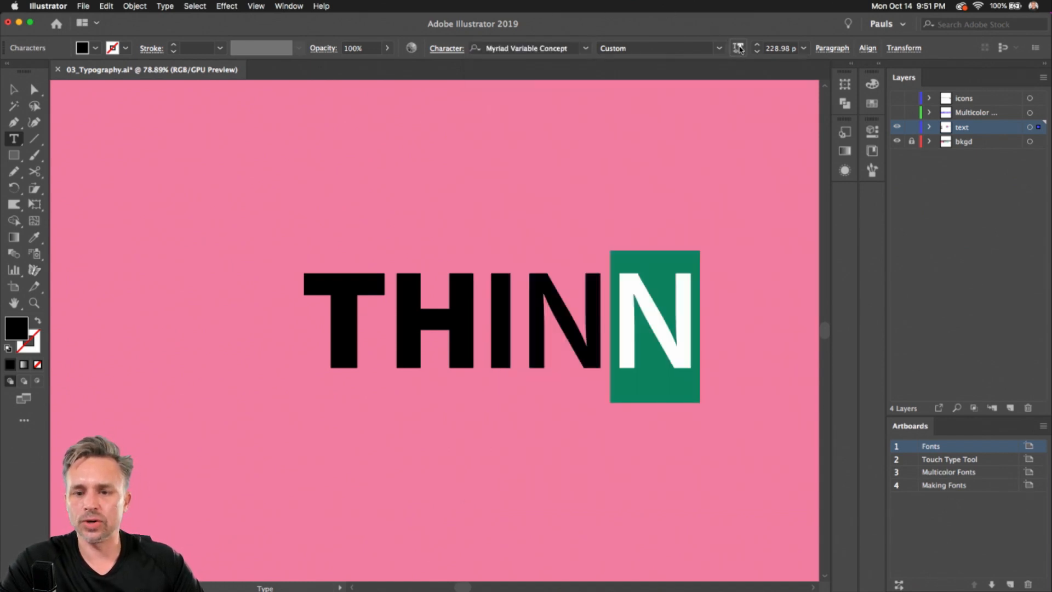
click(737, 47)
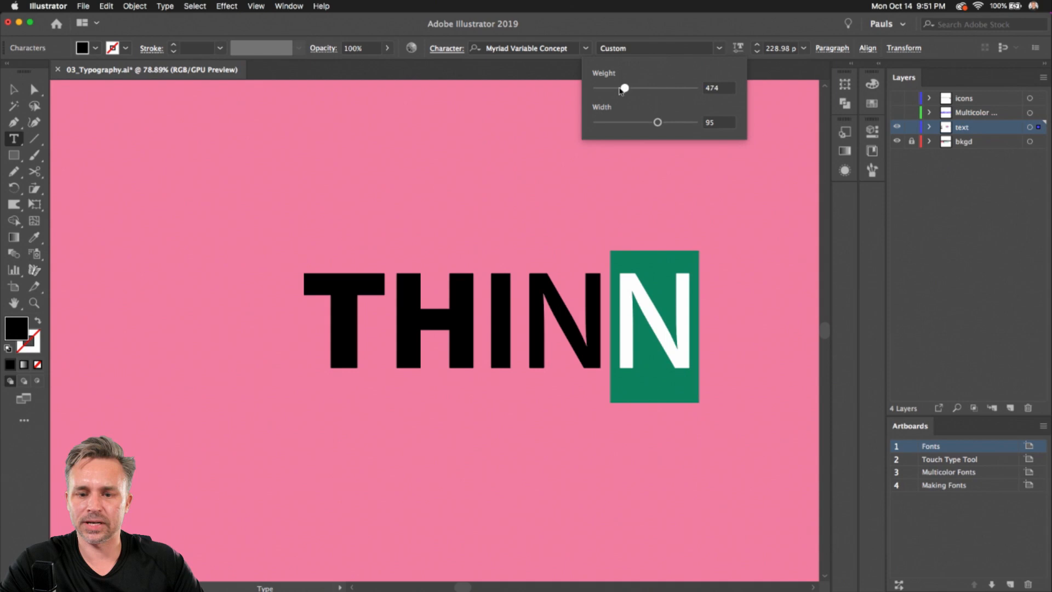
click(689, 316)
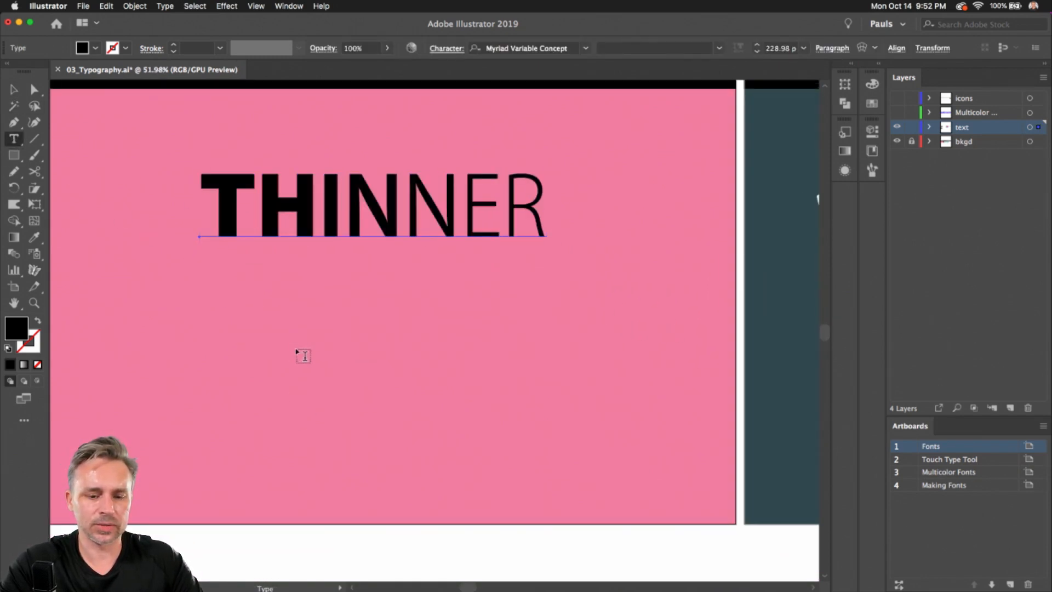
Add the word DISCO, scale it to headline size and set it in Cheee Variable
text(DISCO)
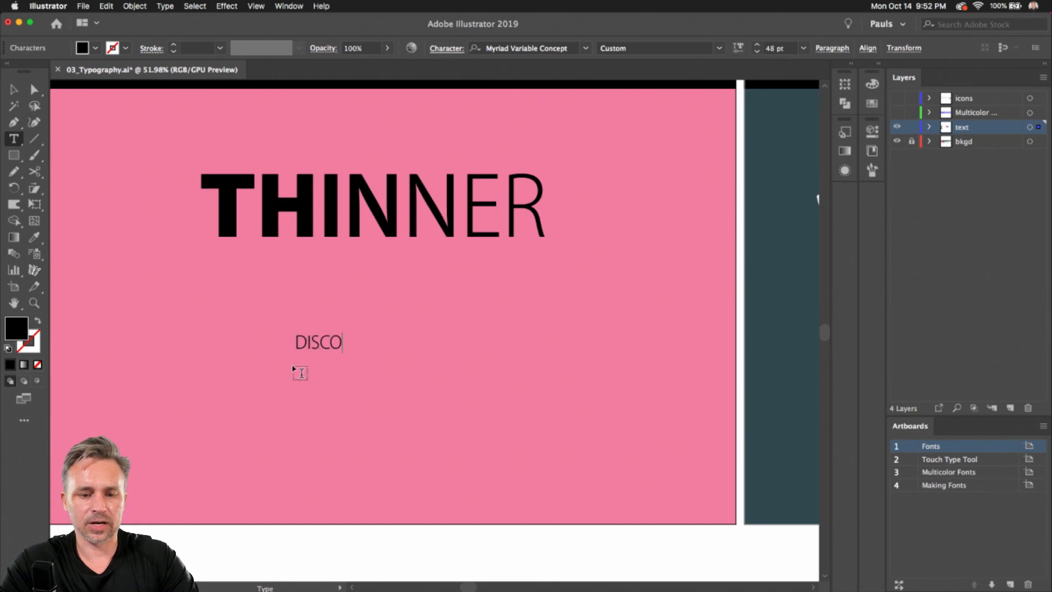
click(13, 89)
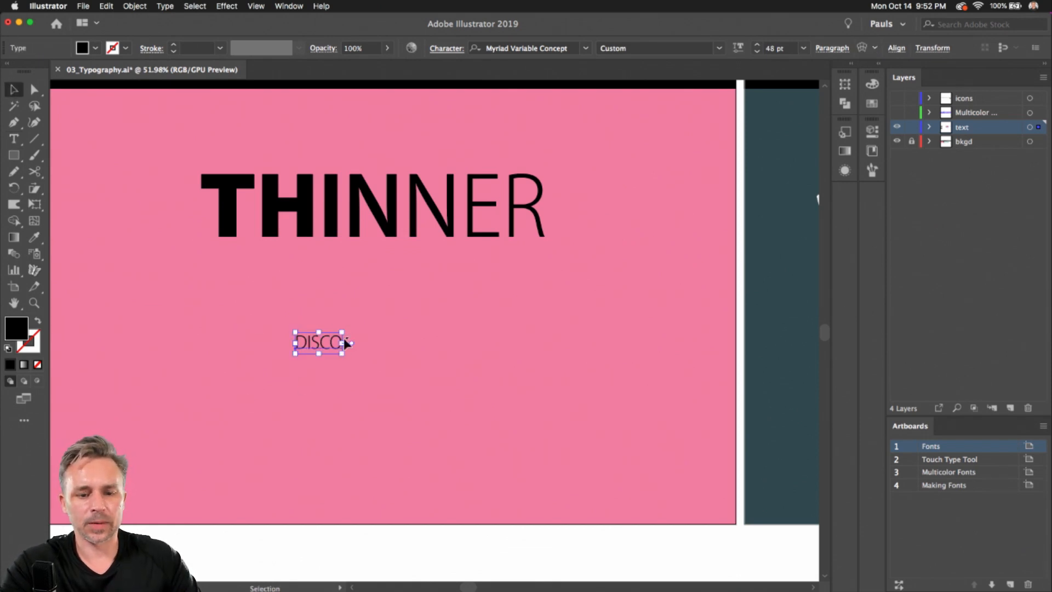
drag(347, 344, 493, 421)
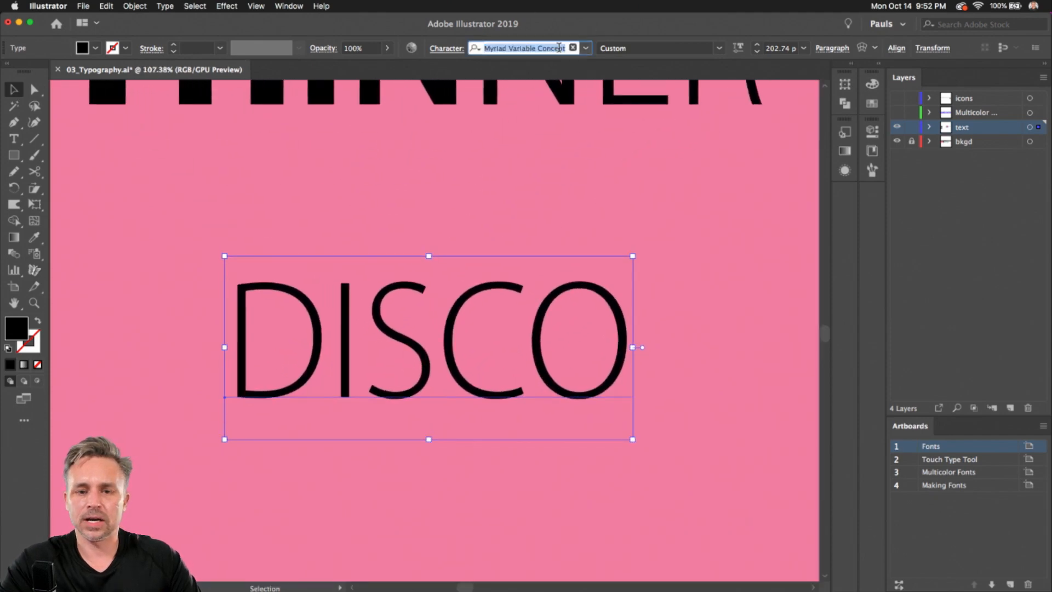
text(CHEE)
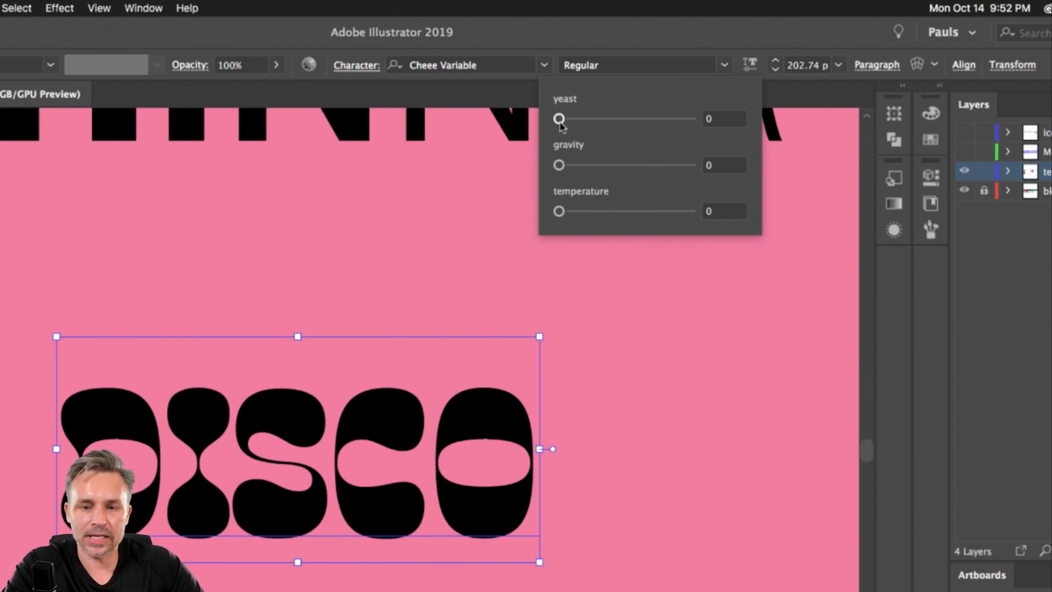
Puff up the DISCO letters, settling the yeast axis at 560
drag(559, 118, 607, 118)
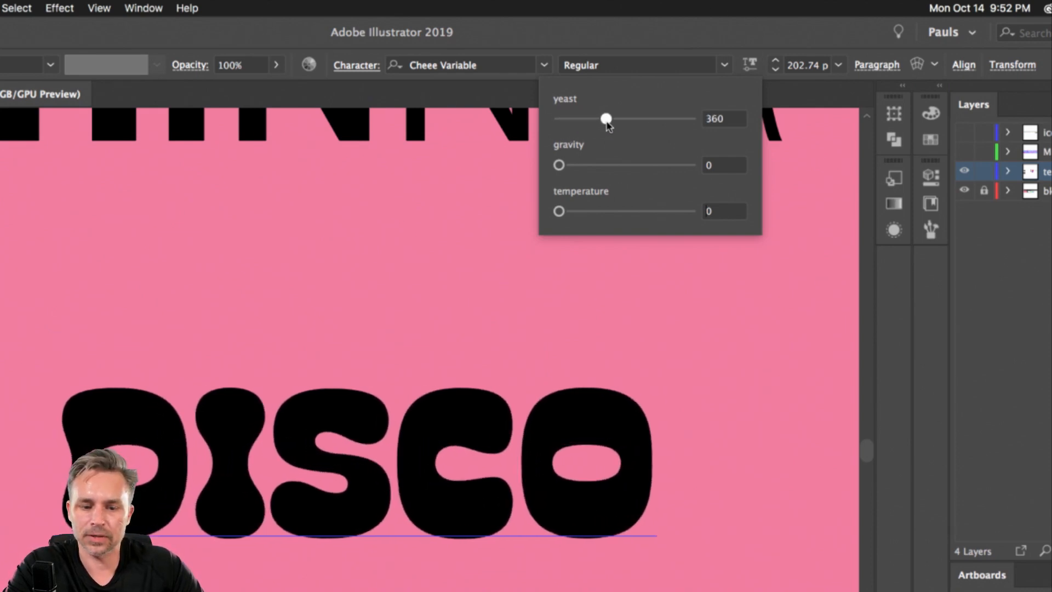
drag(607, 118, 616, 118)
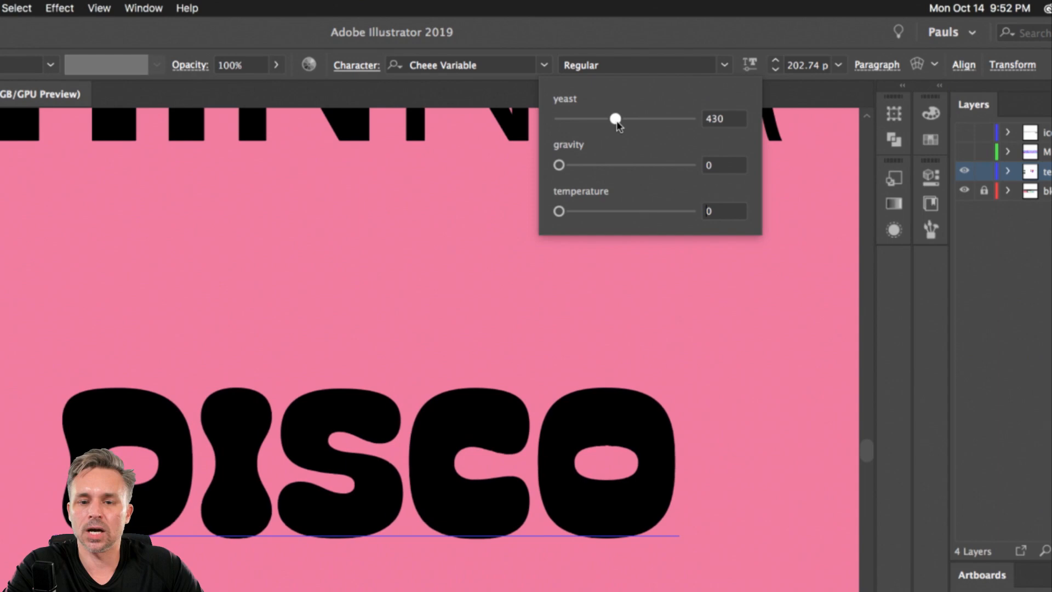
drag(616, 118, 688, 118)
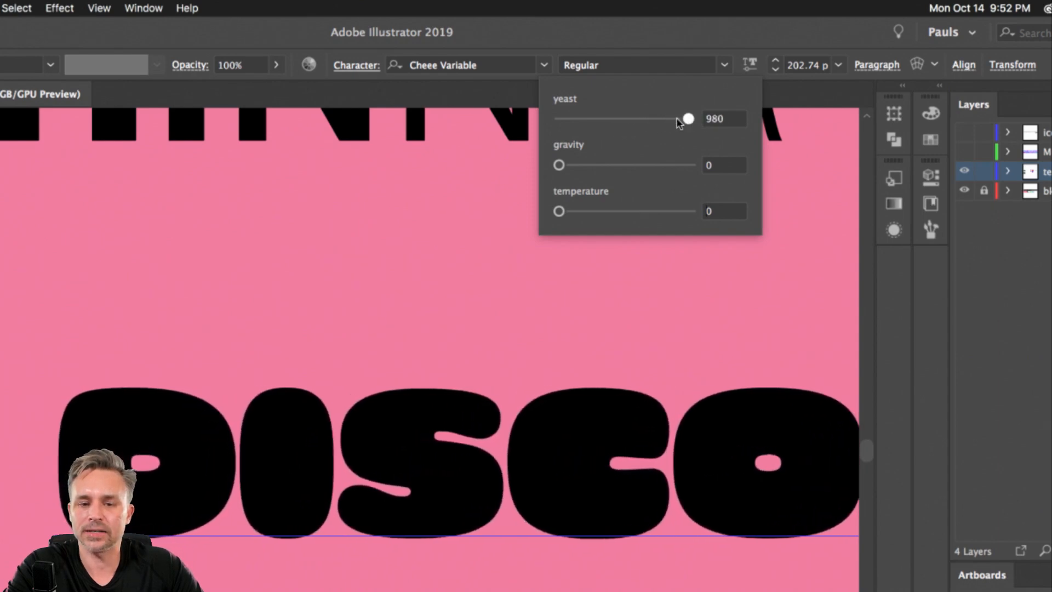
drag(687, 119, 632, 118)
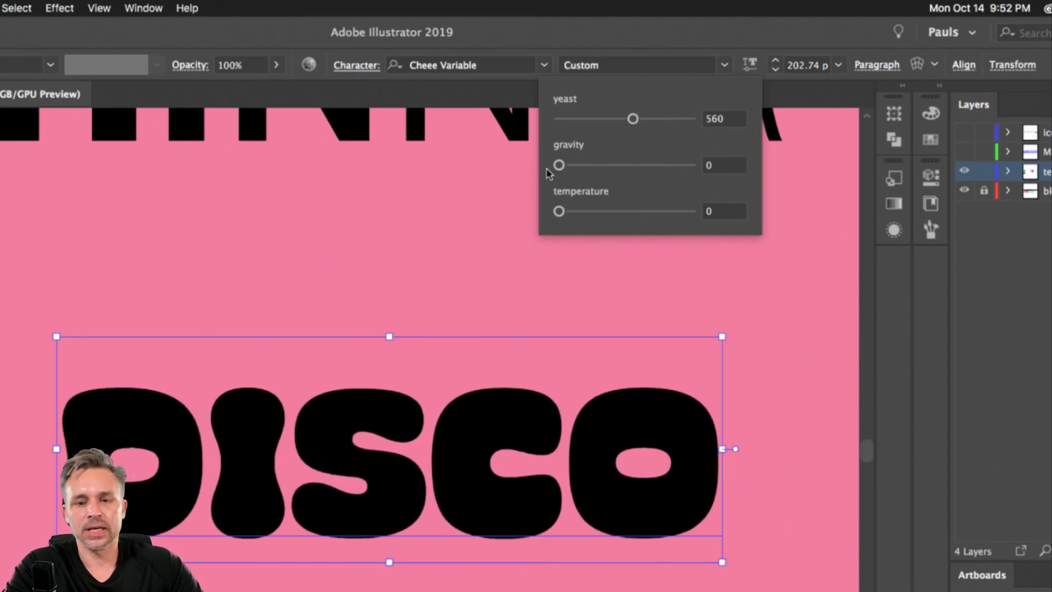
Set gravity to 680 for drooping bottoms and try the temperature drip before removing it
drag(559, 164, 635, 164)
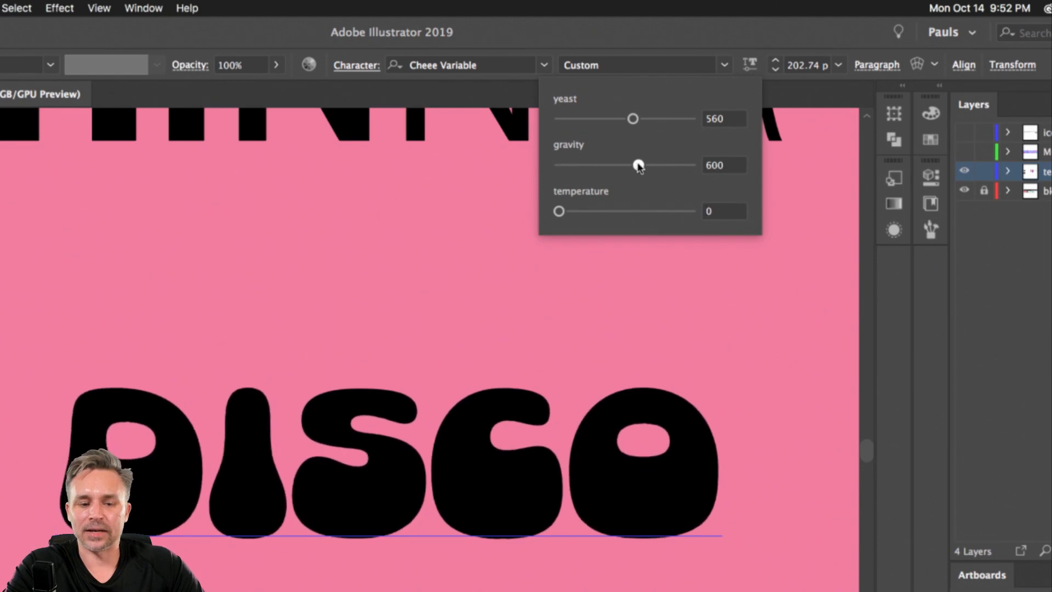
drag(635, 166, 663, 166)
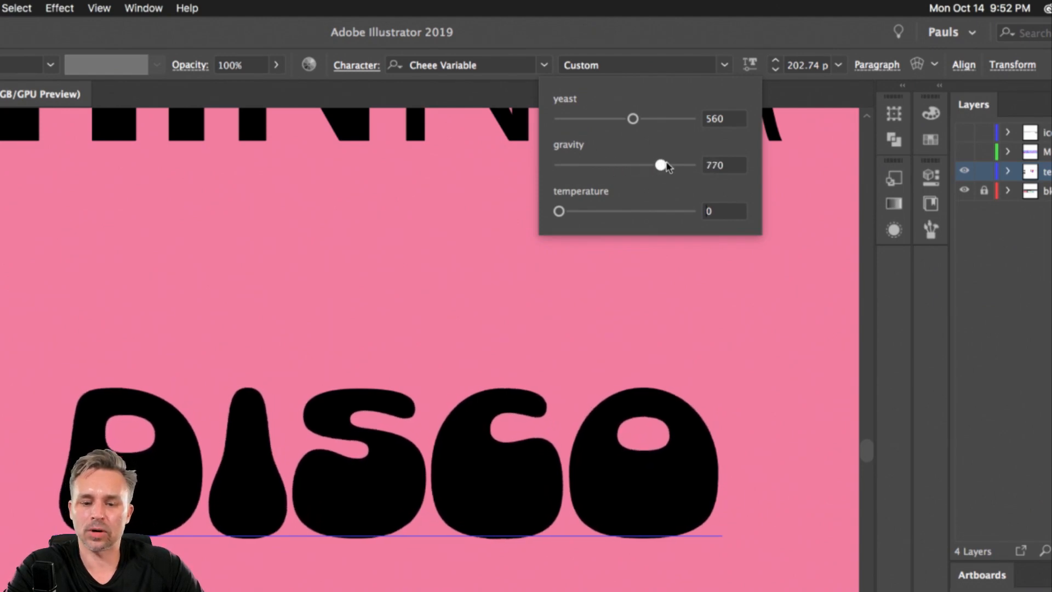
drag(660, 165, 647, 166)
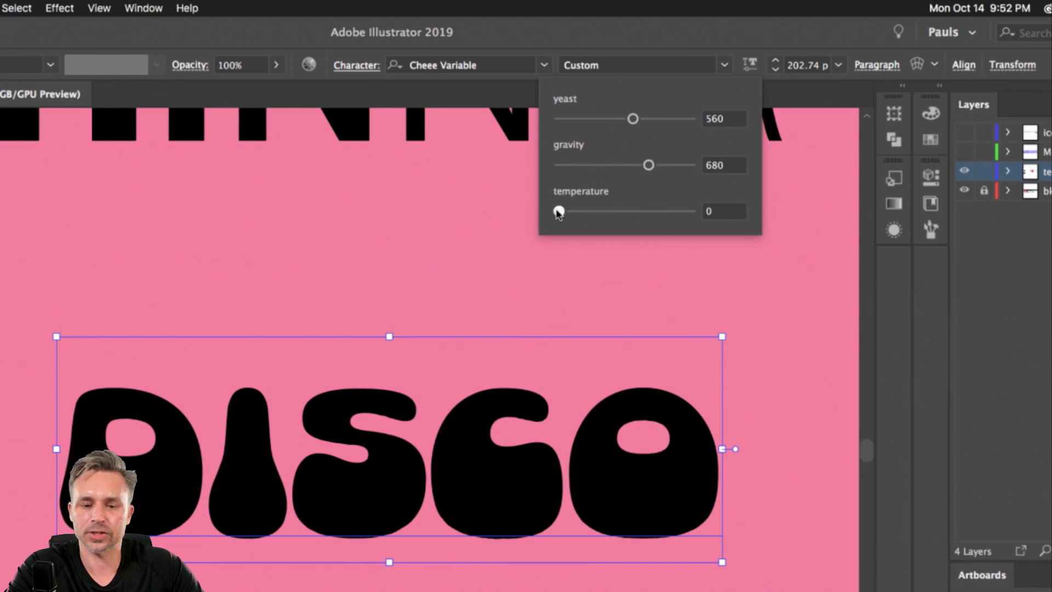
drag(559, 210, 635, 210)
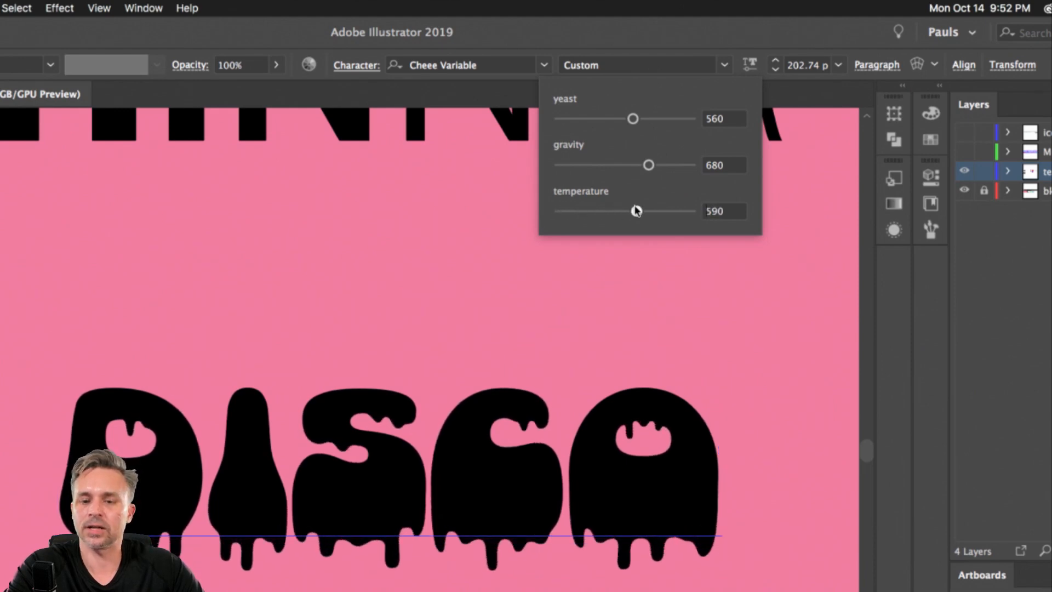
drag(636, 211, 568, 211)
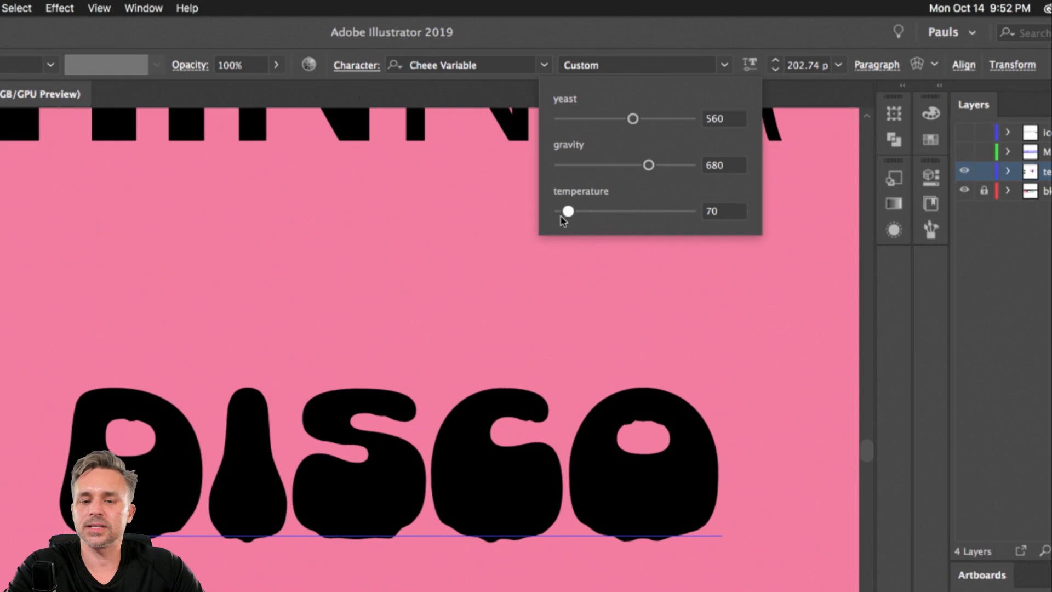
drag(567, 211, 559, 211)
text(INFER)
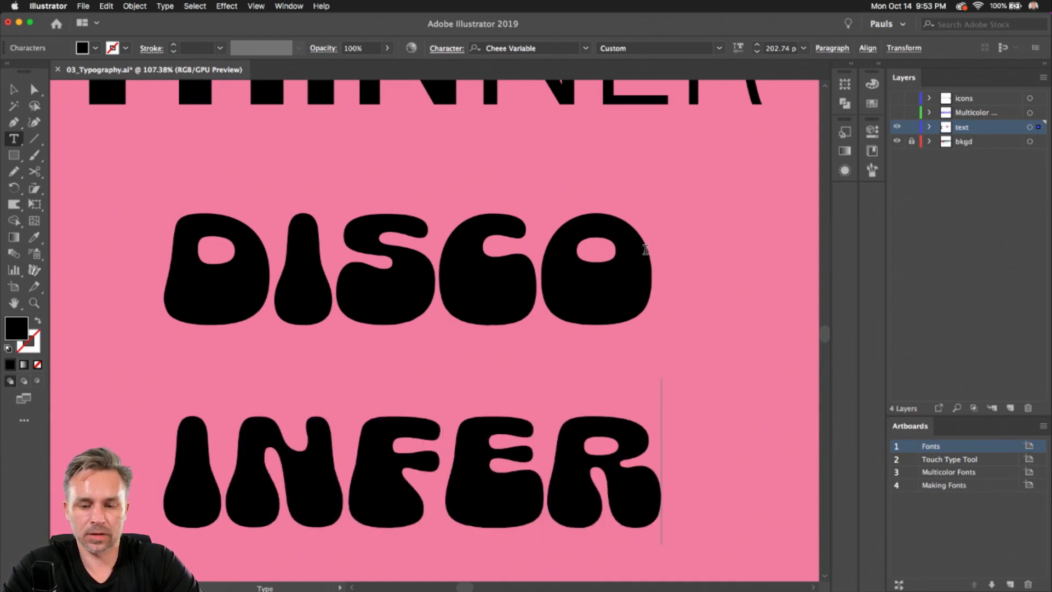
Option-drag the DISCO INFERNO block to make a duplicate beside it
click(13, 89)
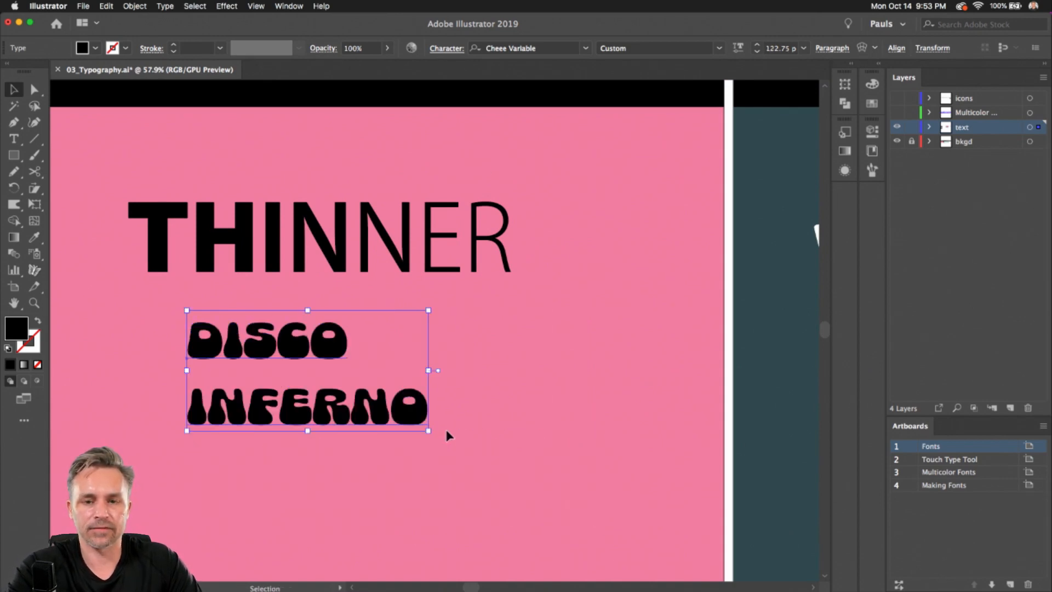
drag(430, 369, 345, 367)
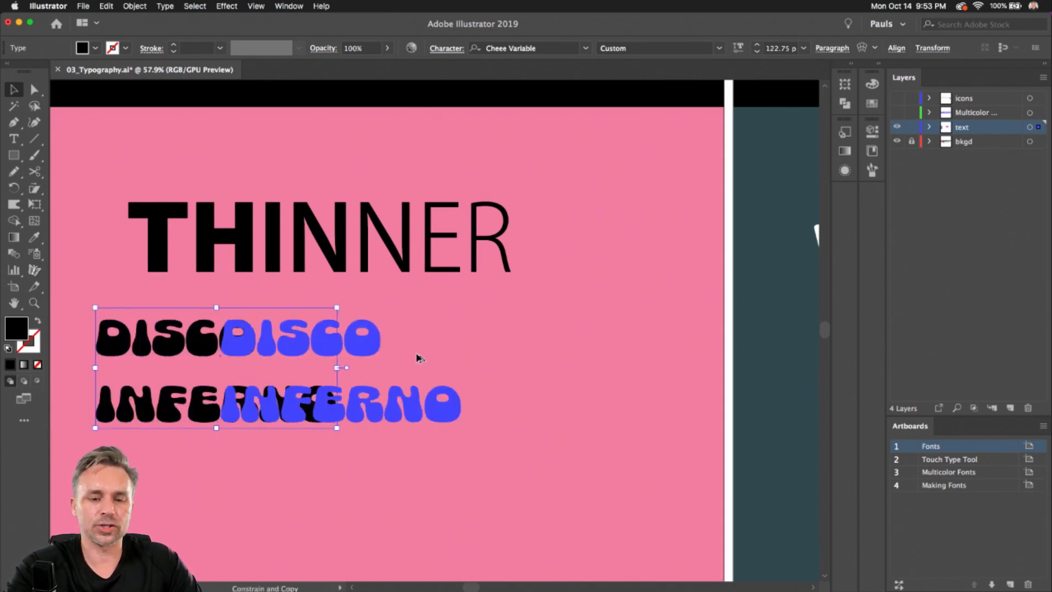
Filter the copy's font list to Decorative faces, browse them, then delete the duplicate text
click(585, 47)
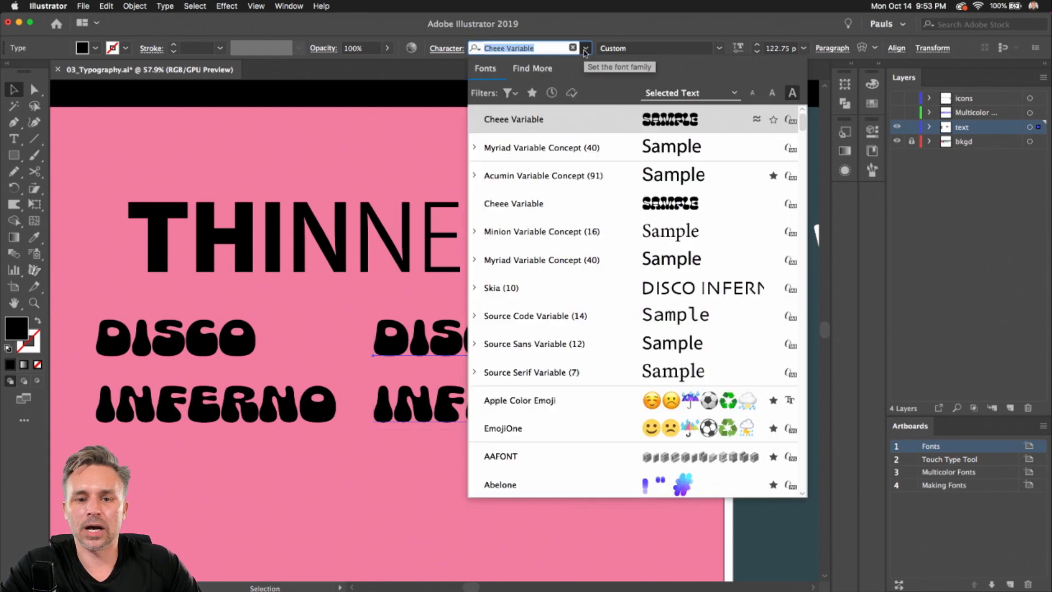
click(504, 92)
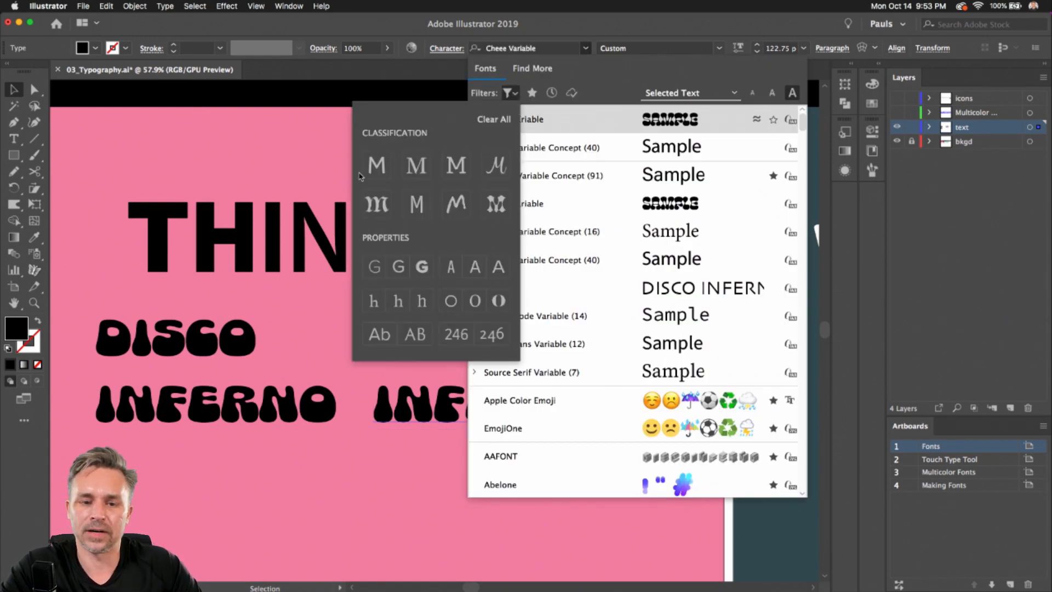
click(495, 204)
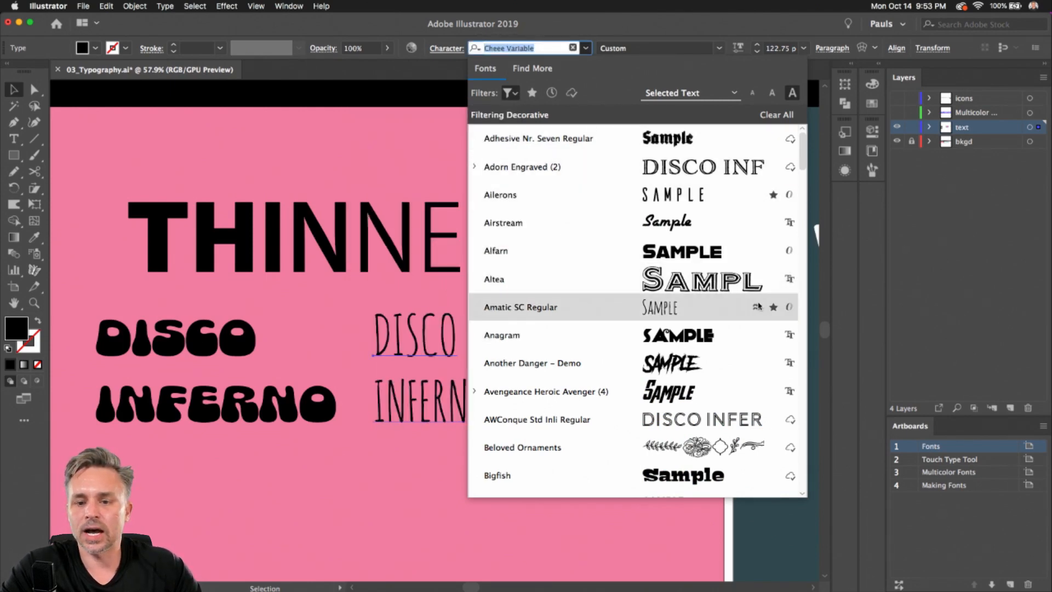
scroll(down, 3)
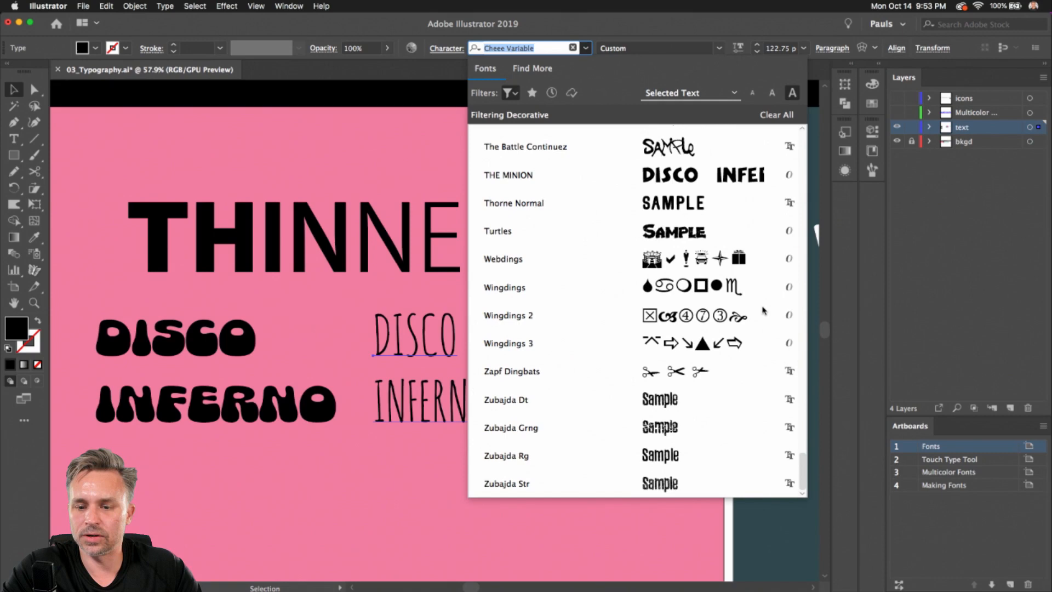
click(532, 68)
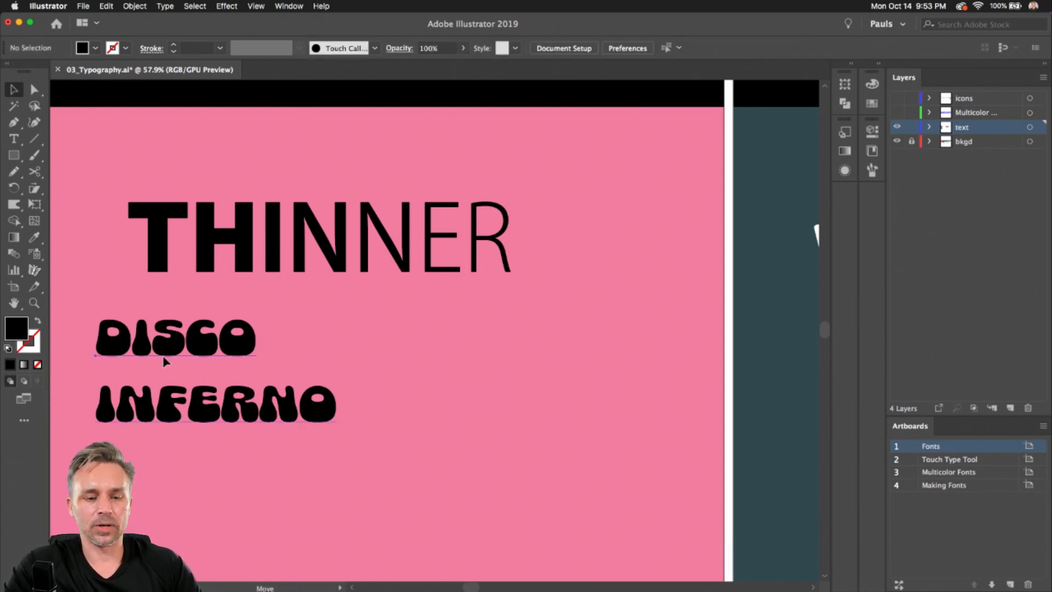
Switch to the Touch Type Tool artboard and select the WITCHING title text
click(13, 140)
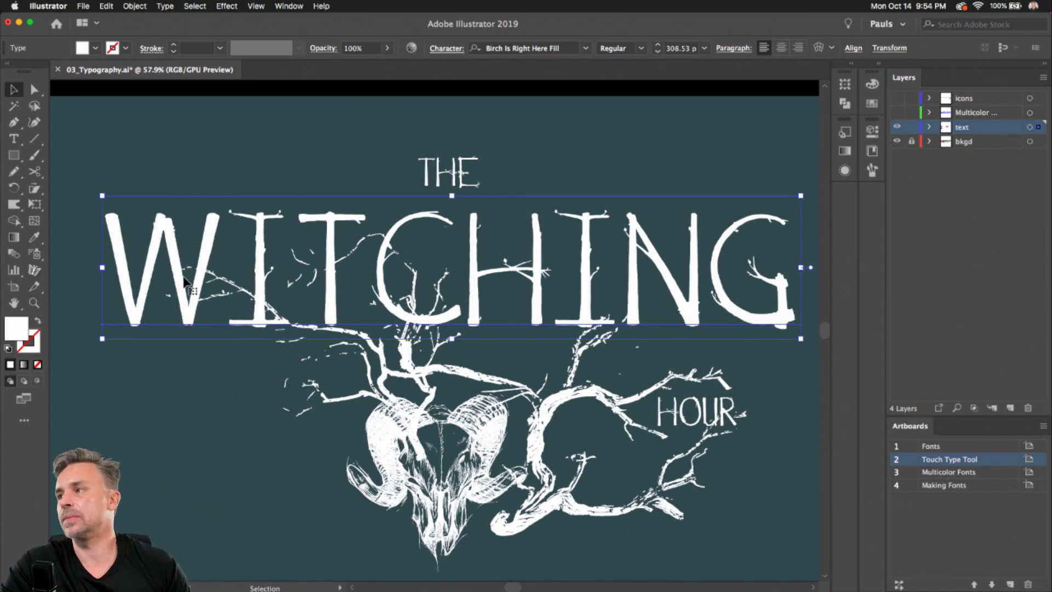
mouse_move(98, 369)
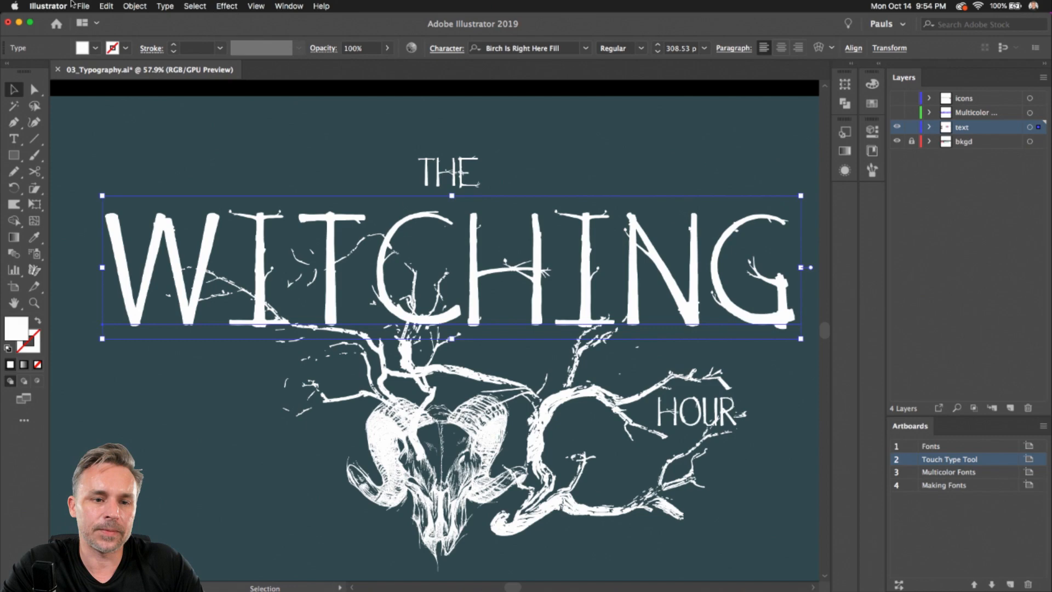
click(166, 6)
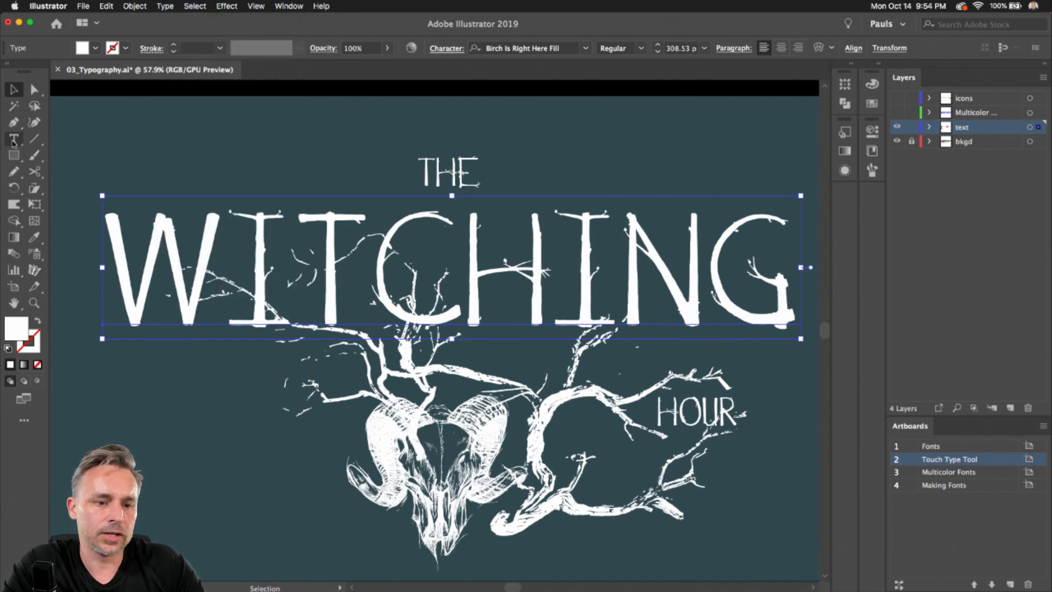
With the Touch Type tool, drag the W lower than the other WITCHING letters
click(13, 139)
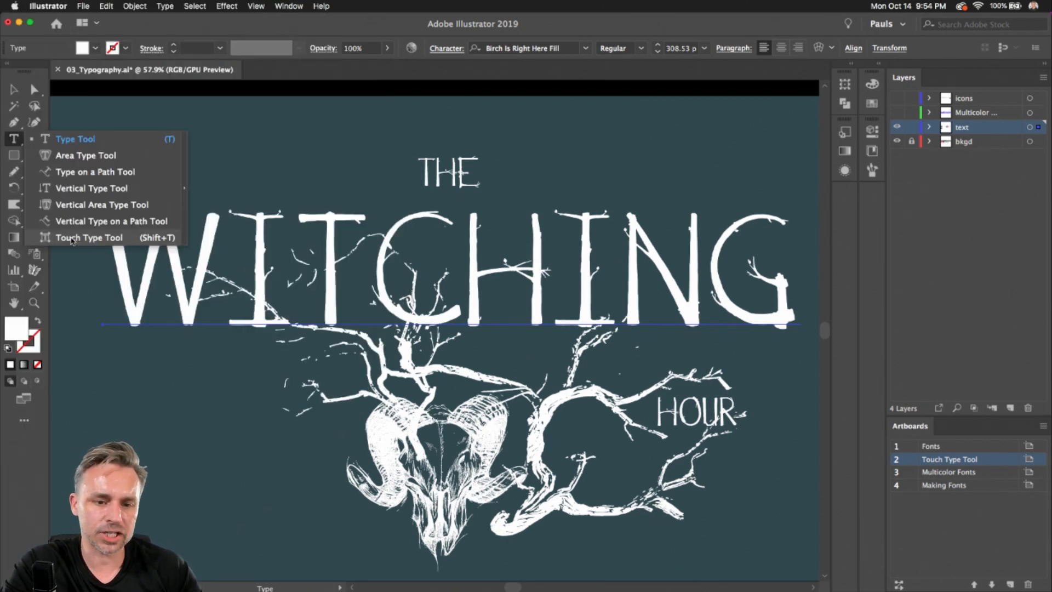
click(88, 236)
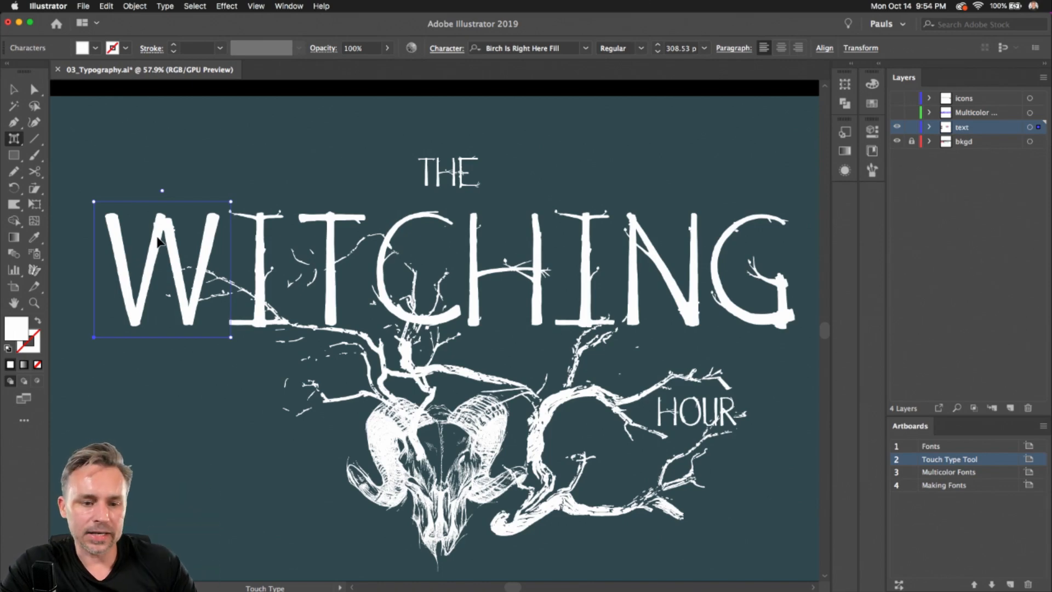
click(268, 268)
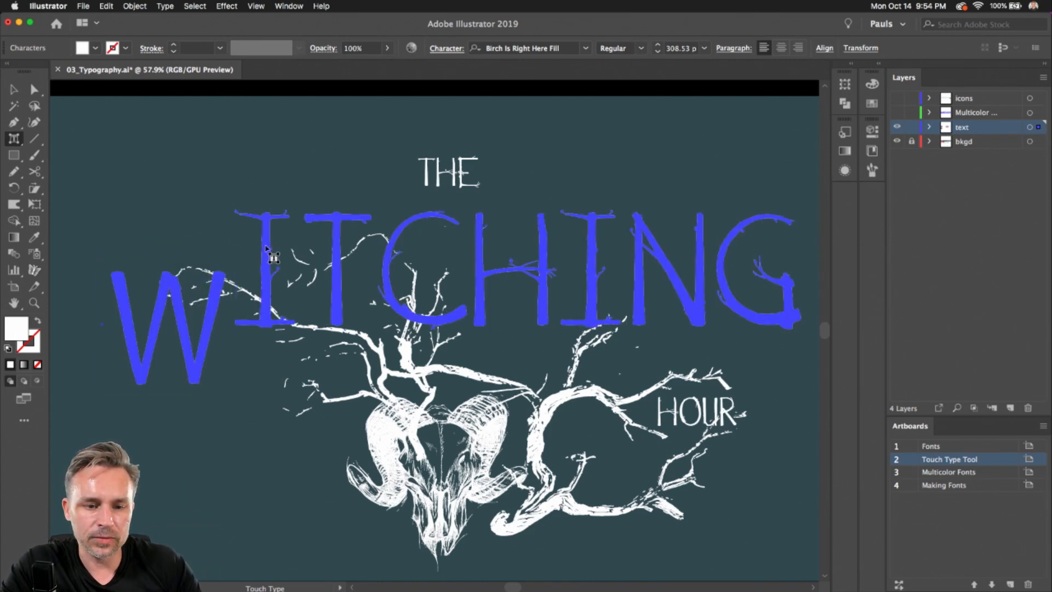
click(266, 275)
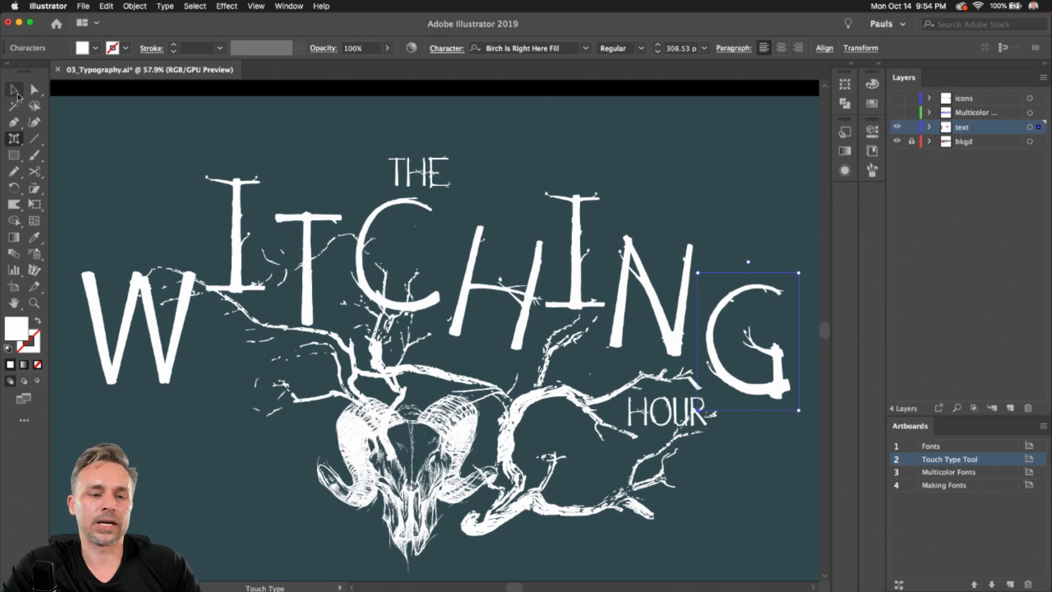
Return to the ordinary Type tool, select the rearranged WITCHING text, then deselect it
click(14, 138)
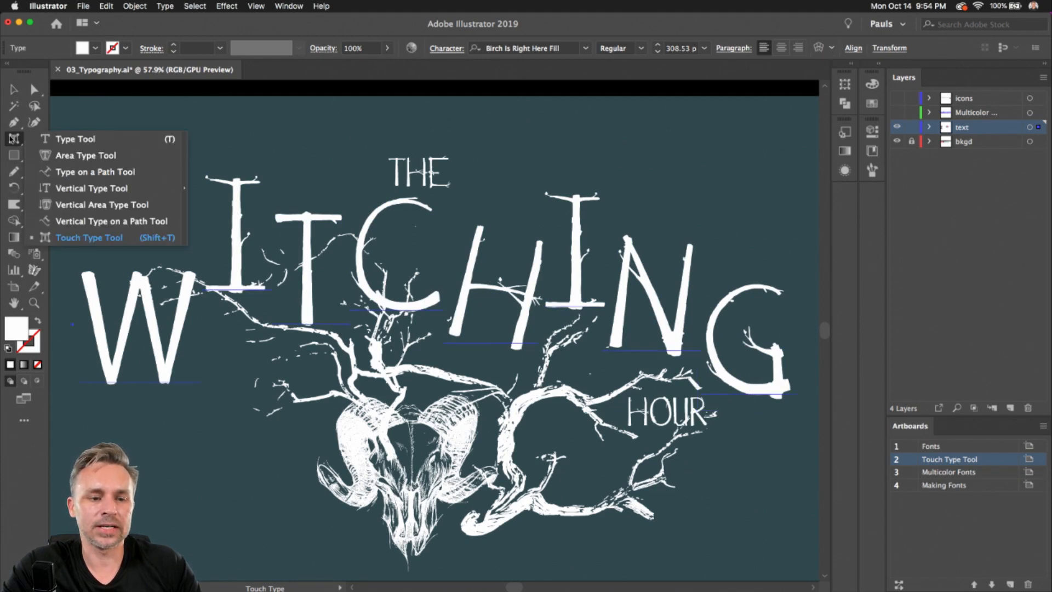
click(75, 138)
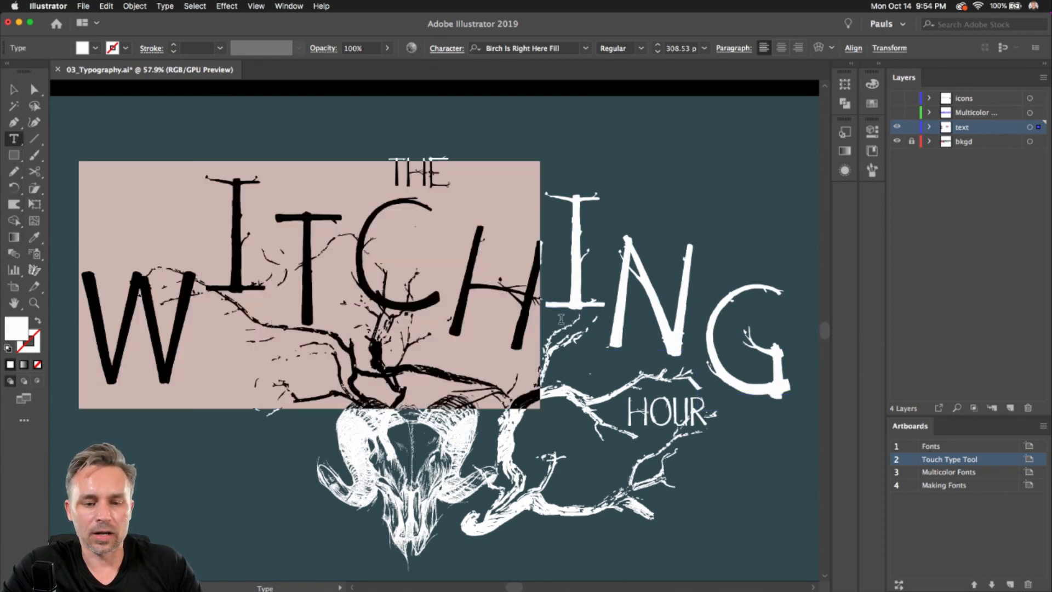
click(13, 89)
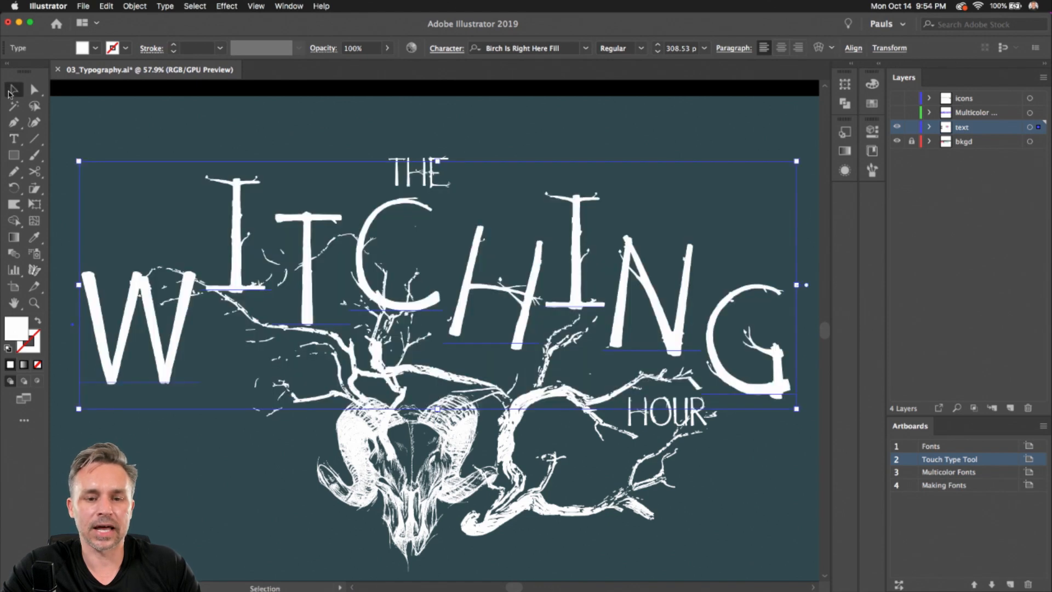
click(13, 139)
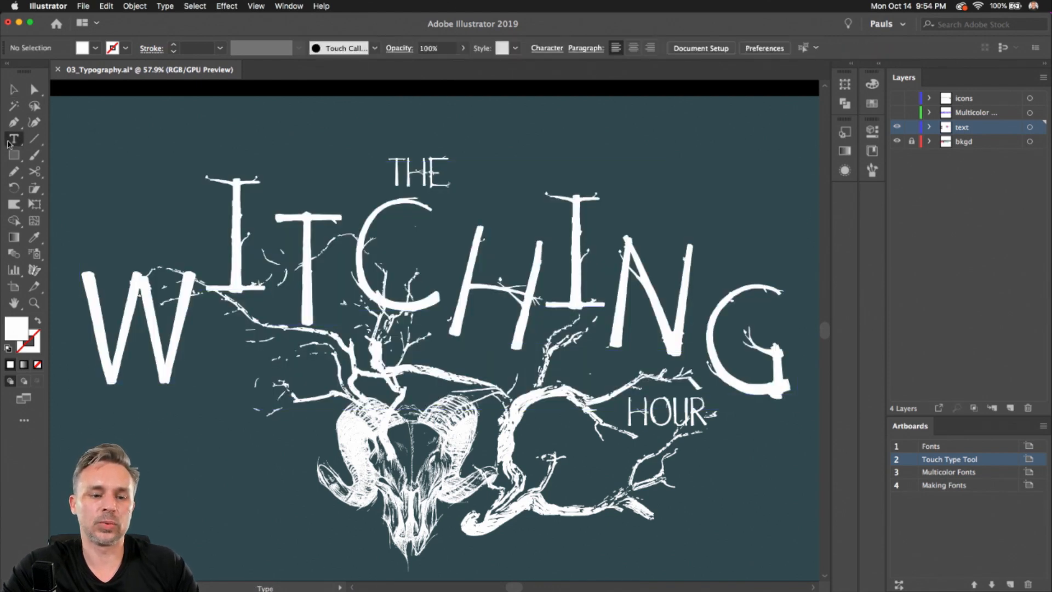
Switch to the Selection tool and navigate to the Multicolor Fonts artboard
click(13, 139)
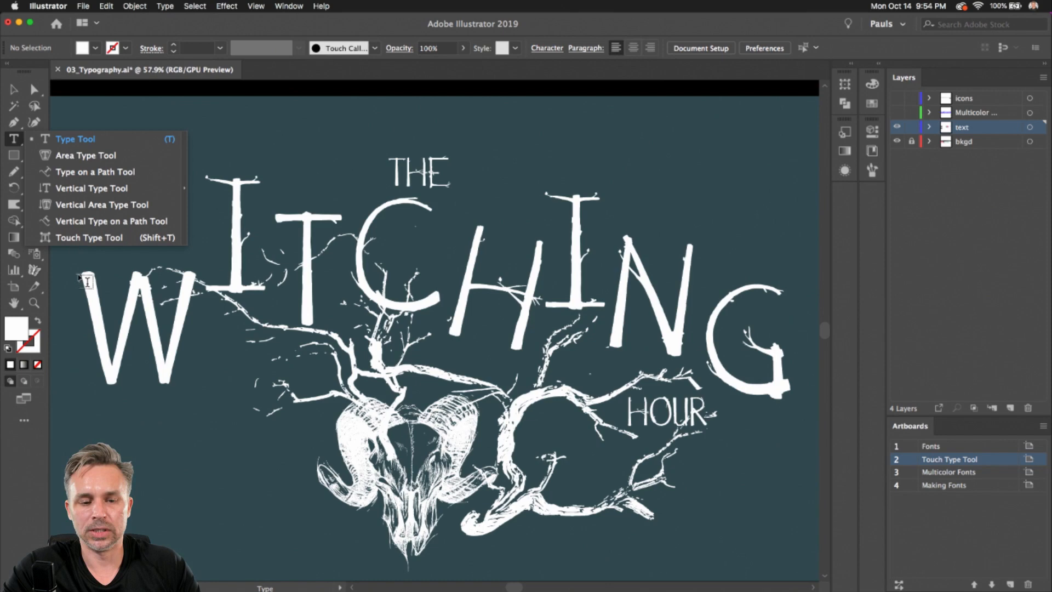
click(14, 88)
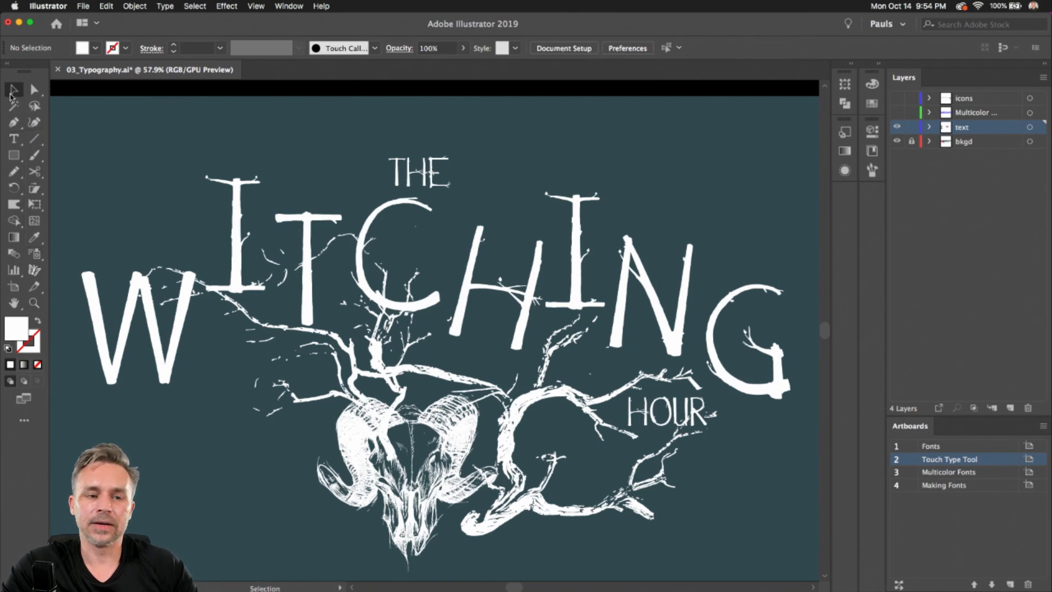
mouse_move(12, 88)
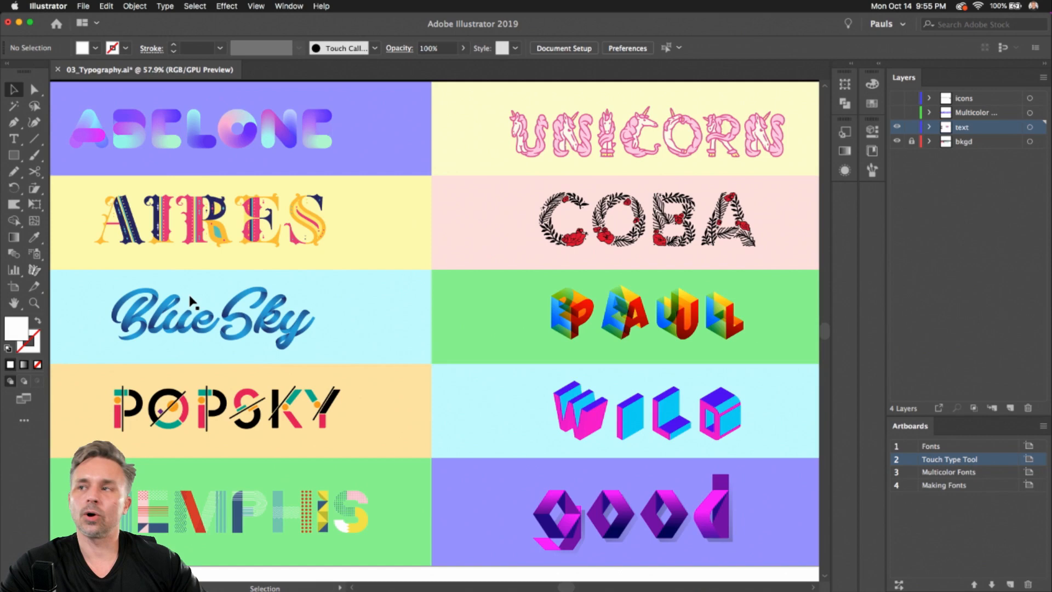
mouse_move(654, 130)
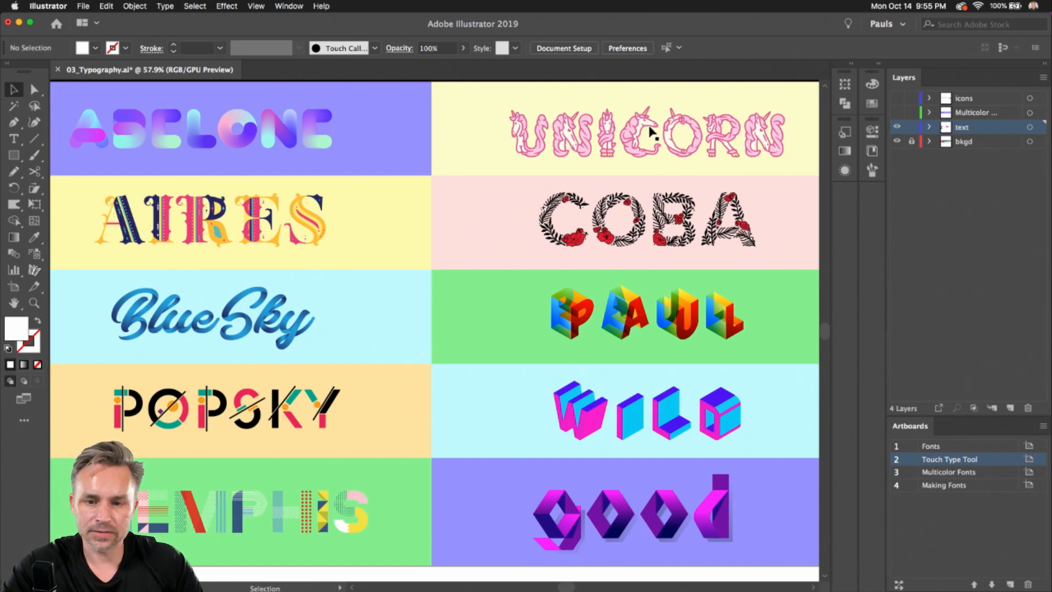
click(202, 127)
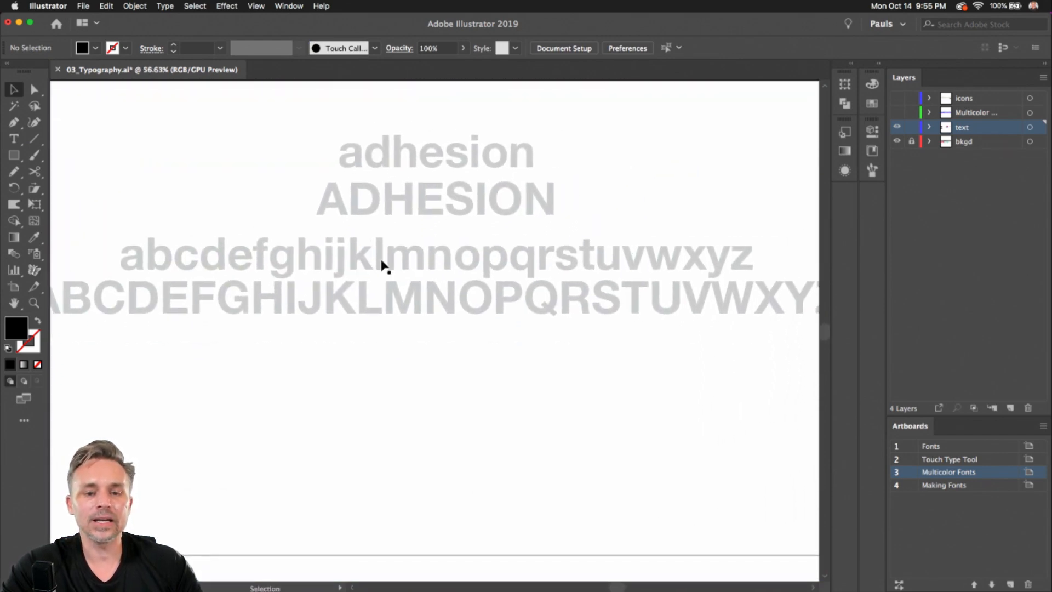
Launch Fontself Maker 3.4.0 from Window > Extensions, move it aside and dismiss the color-font notice
click(256, 6)
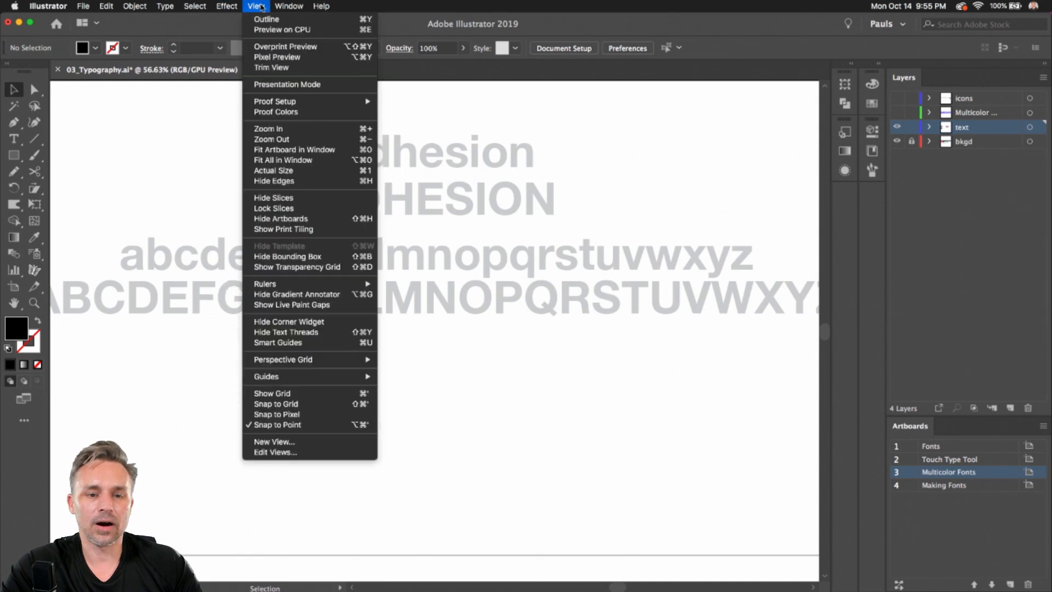
click(289, 6)
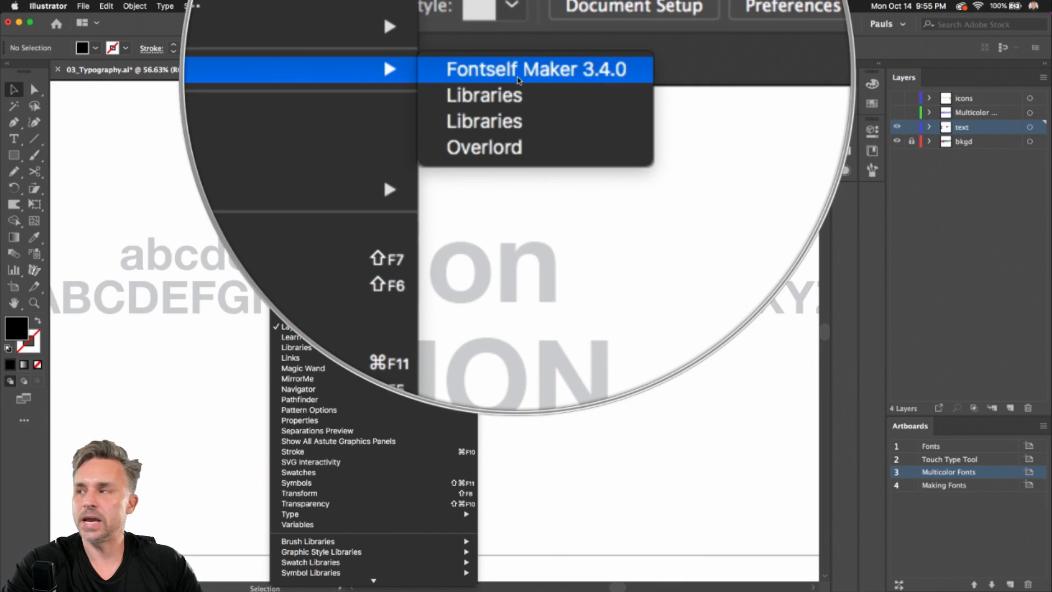
click(535, 69)
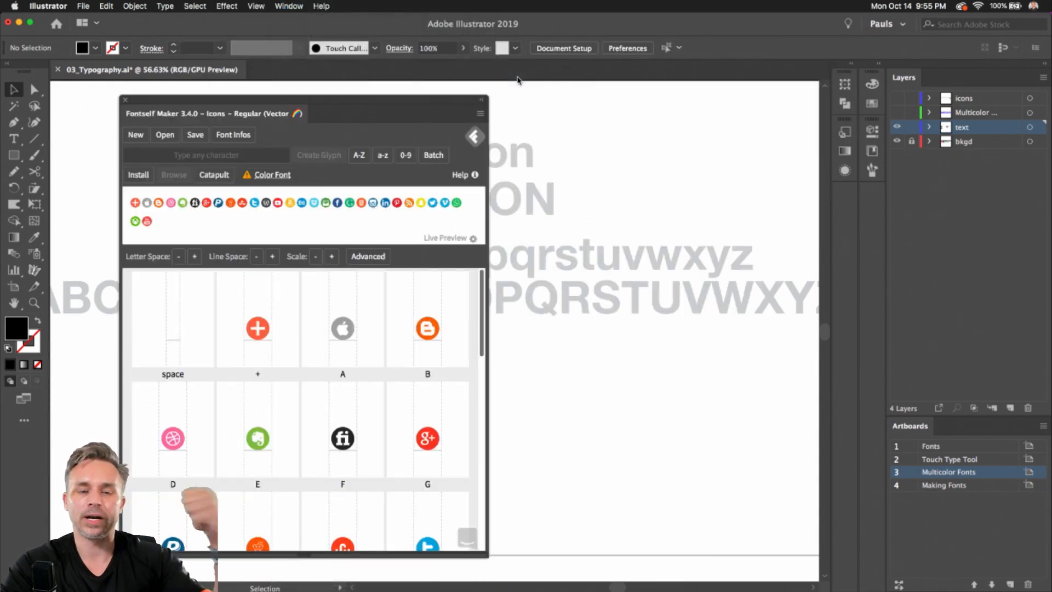
mouse_move(127, 94)
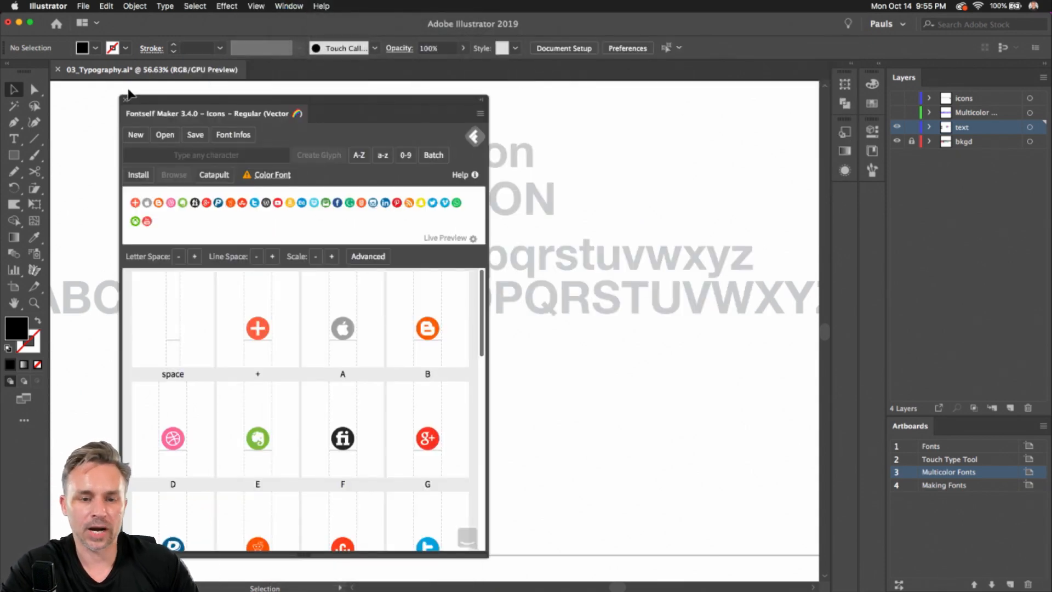
drag(215, 113, 677, 110)
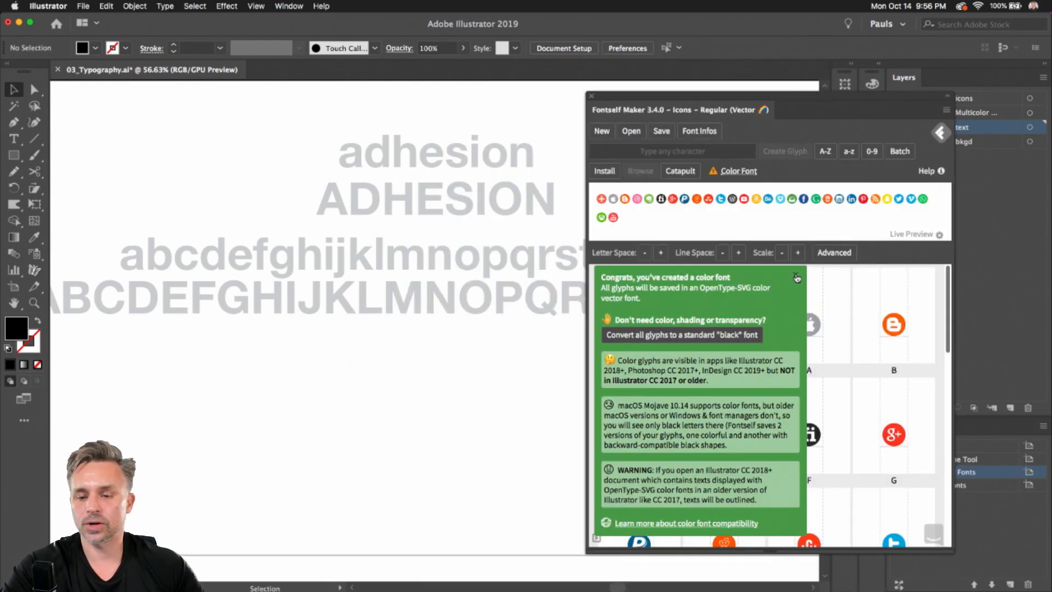
click(797, 278)
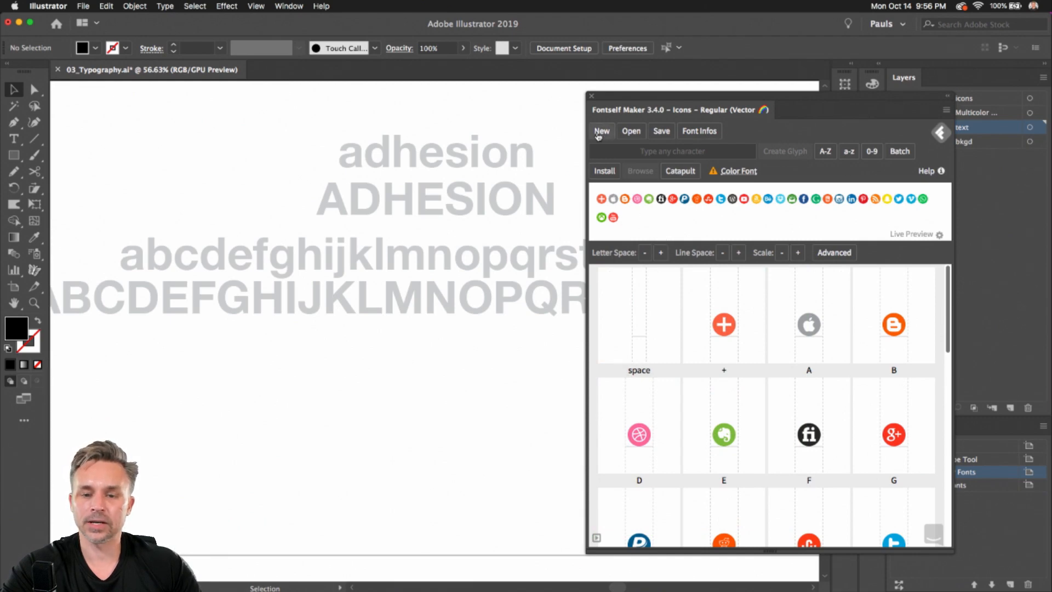
Start a new empty font in Fontself and navigate to the Making Fonts artboard
click(602, 131)
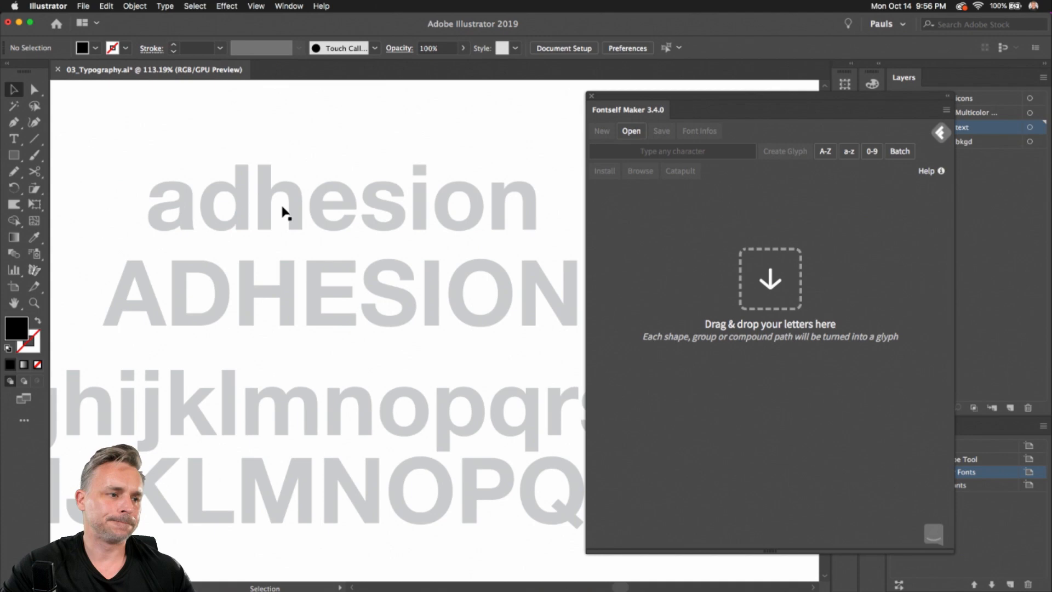
mouse_move(153, 297)
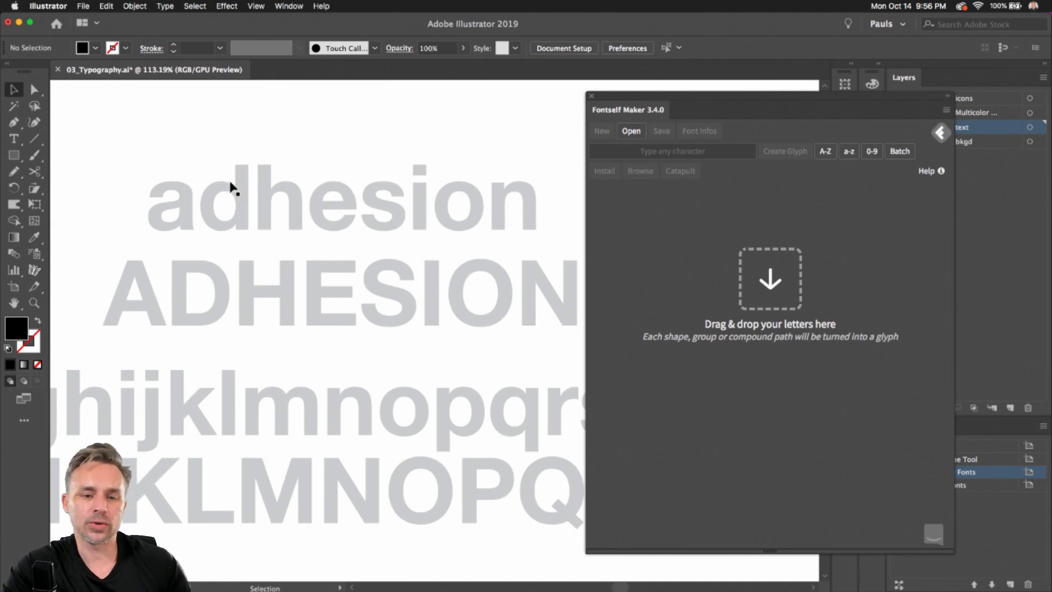
mouse_move(386, 254)
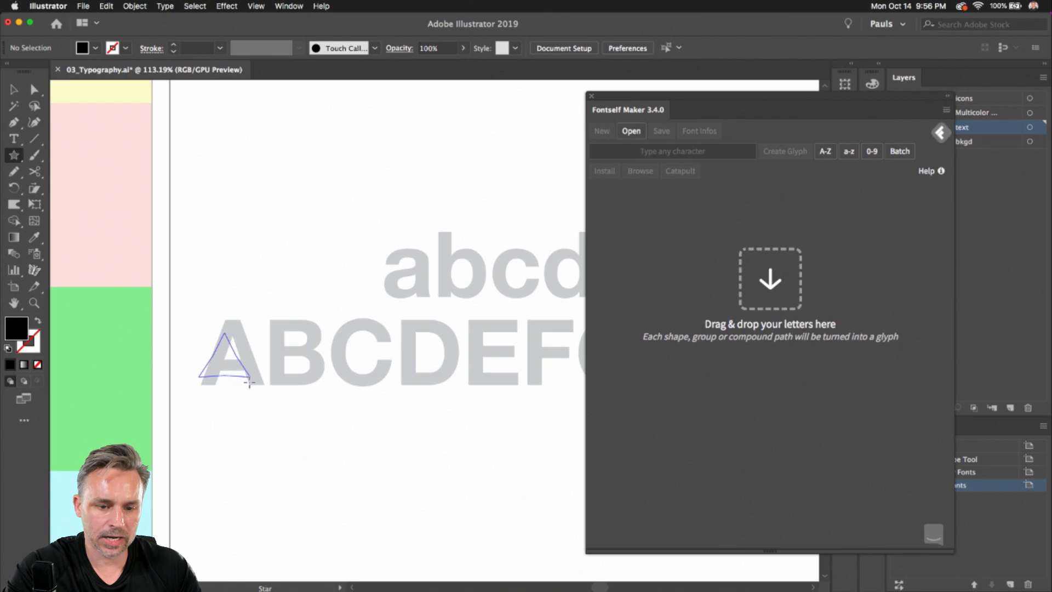
click(224, 352)
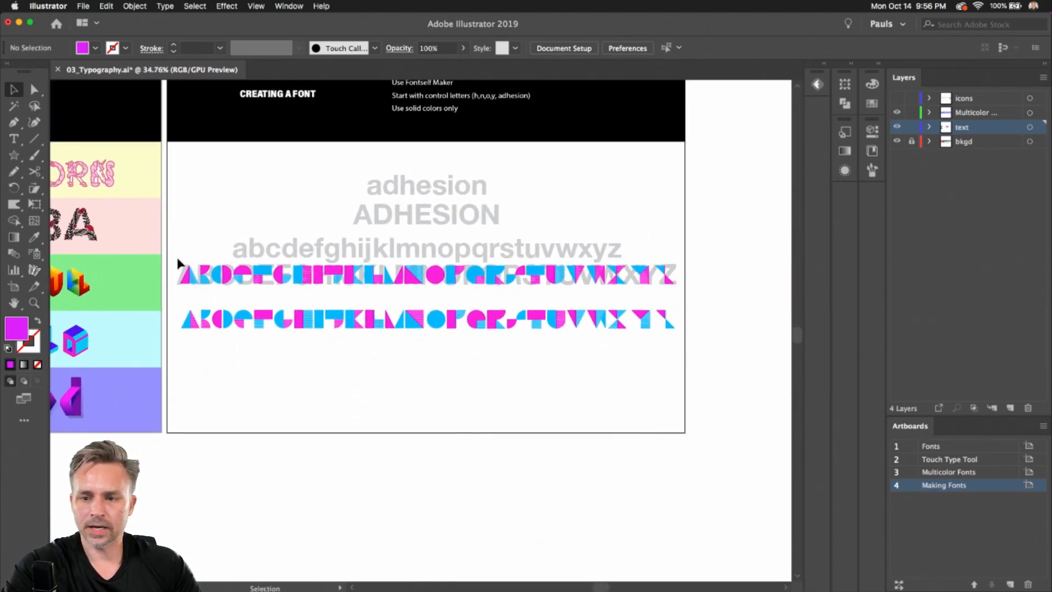
Select all the geometric letter sublayers in the Multicolor layer for import into Fontself
click(426, 249)
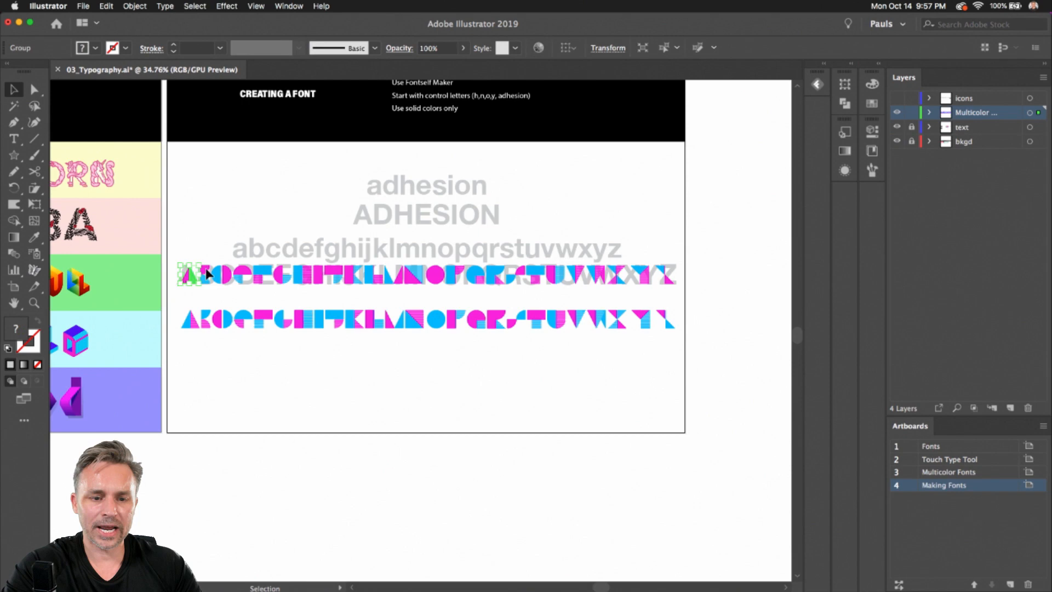
click(930, 112)
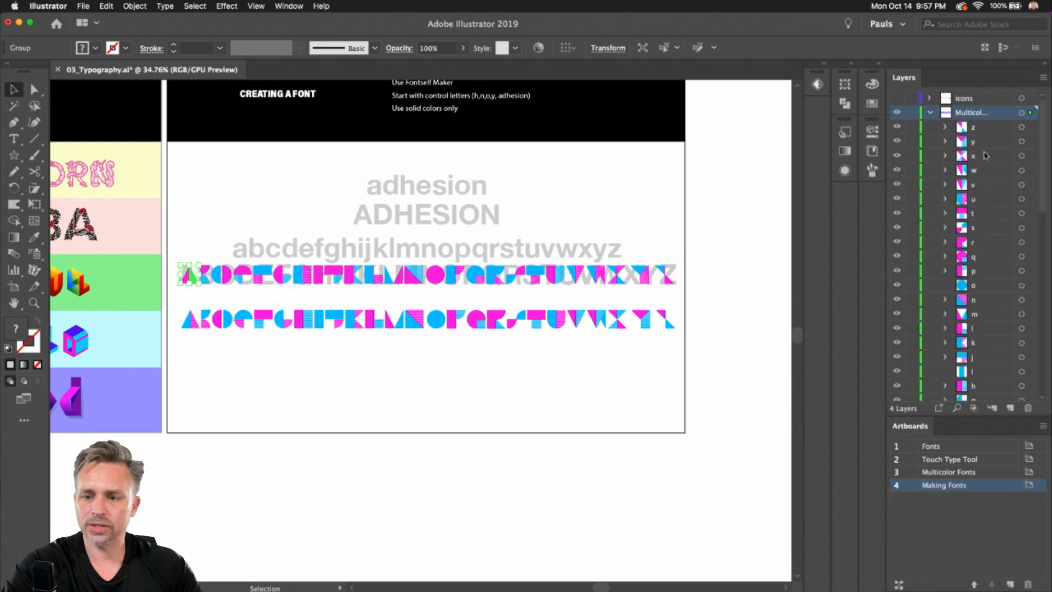
scroll(down, 3)
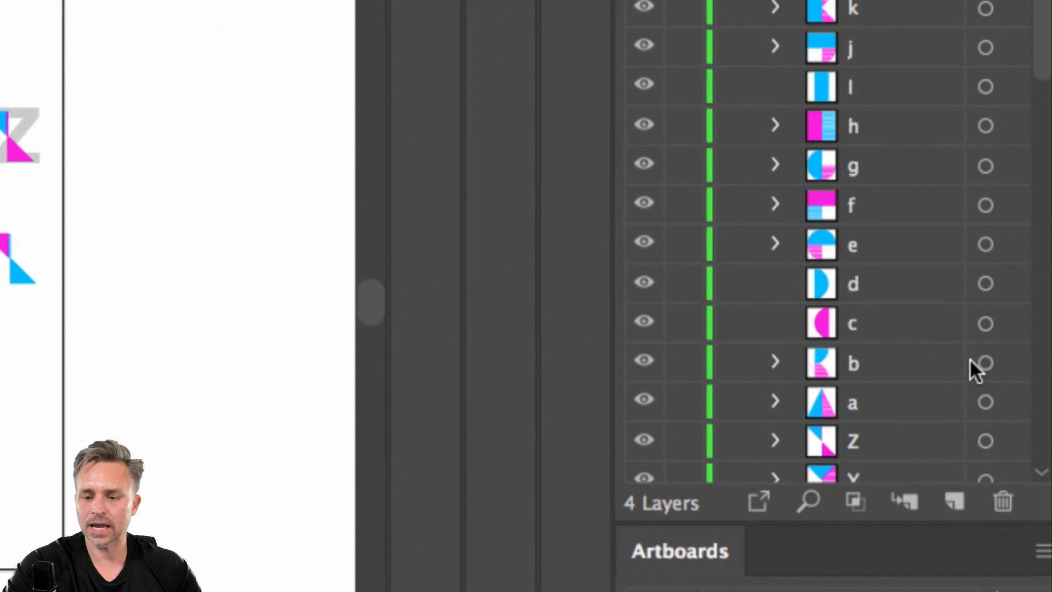
click(852, 402)
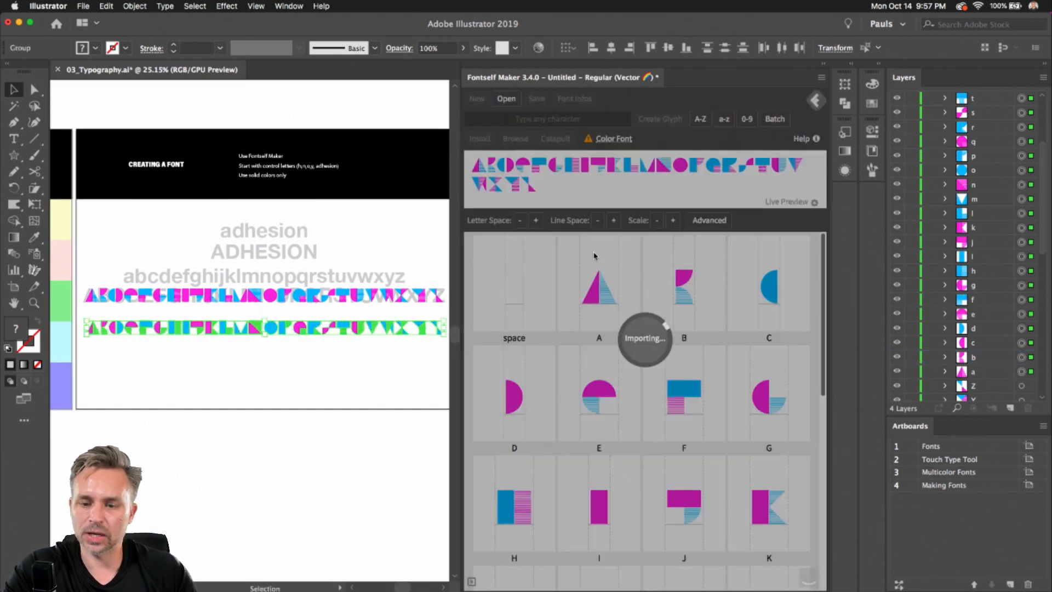
Install the font under the name MADEAFONT and save the font file to the Desktop
scroll(down, 3)
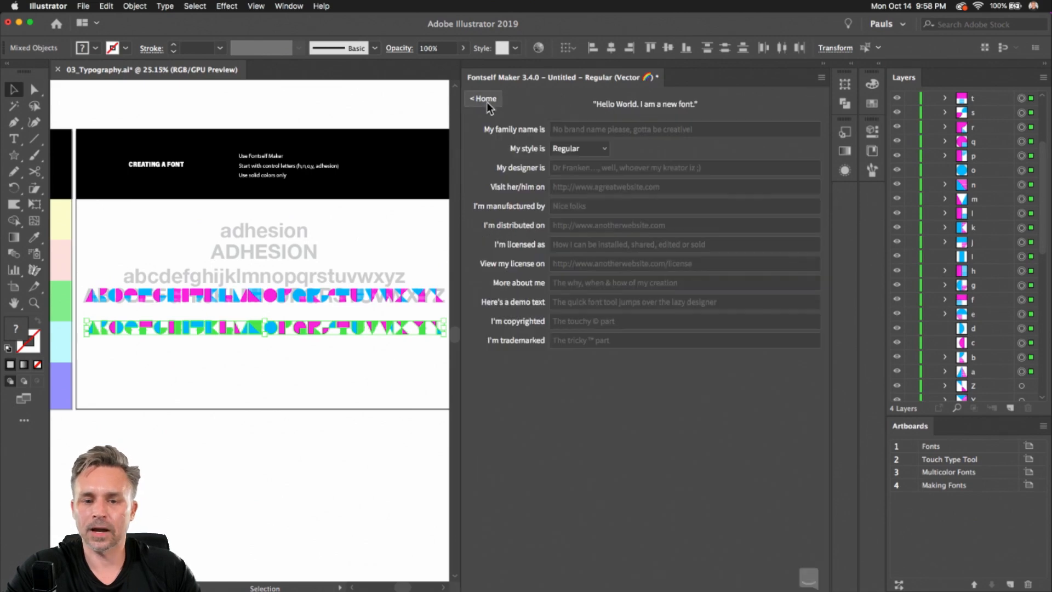
click(483, 97)
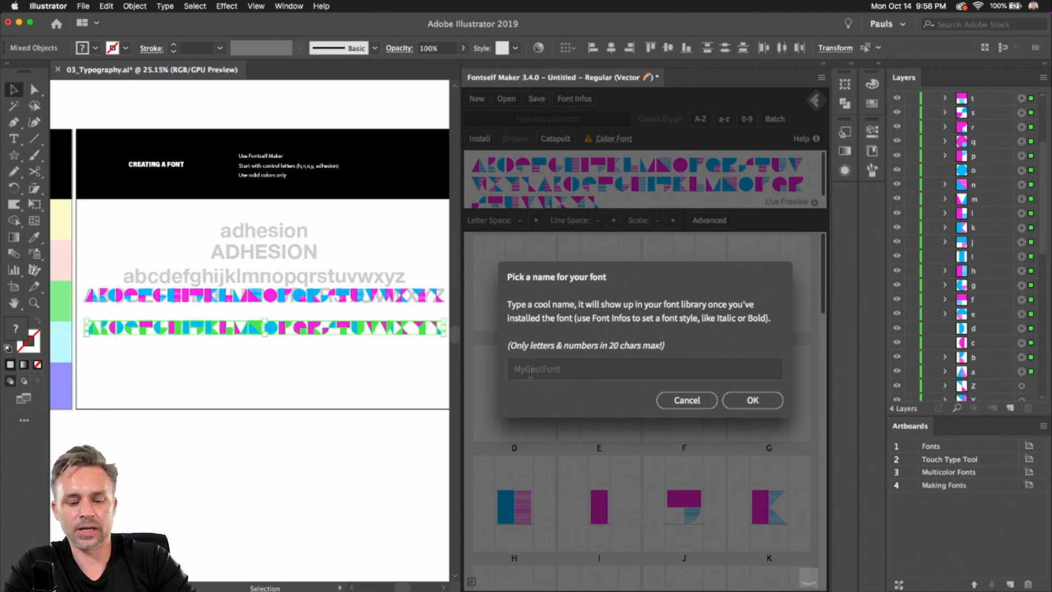
text(MADEAFONT)
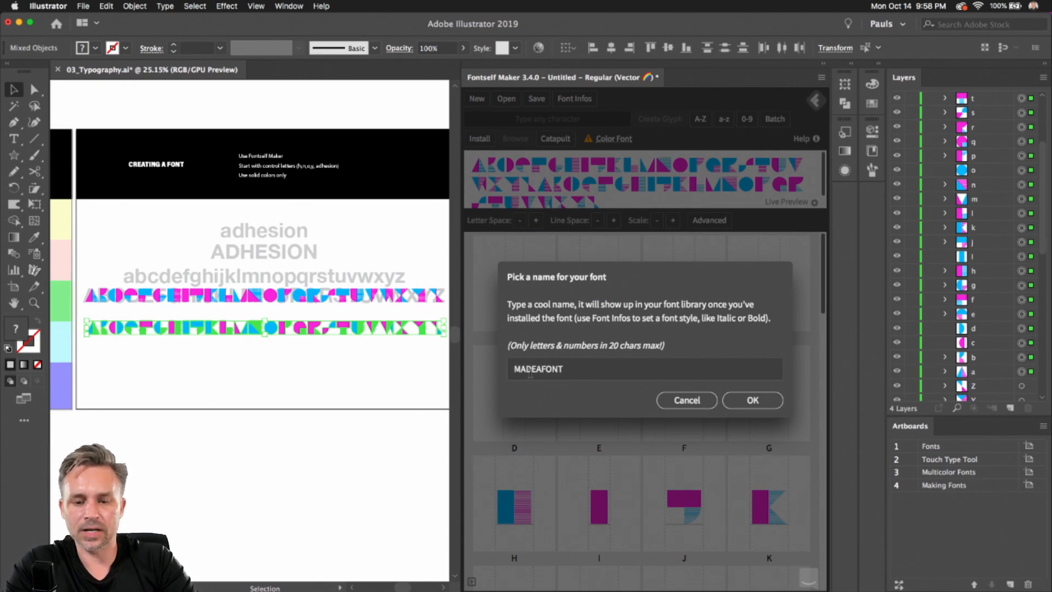
click(752, 400)
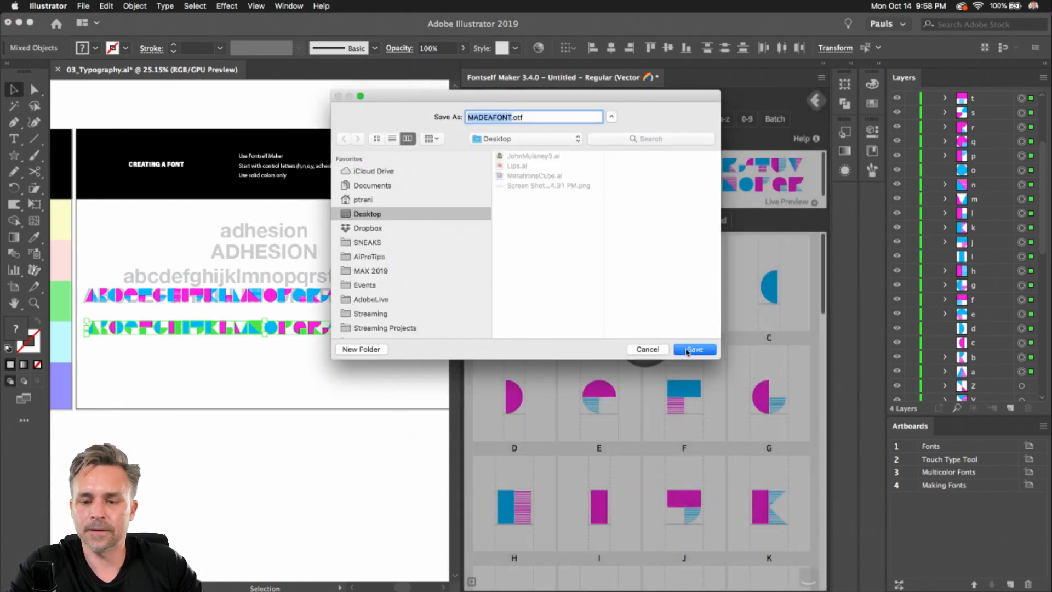
click(694, 348)
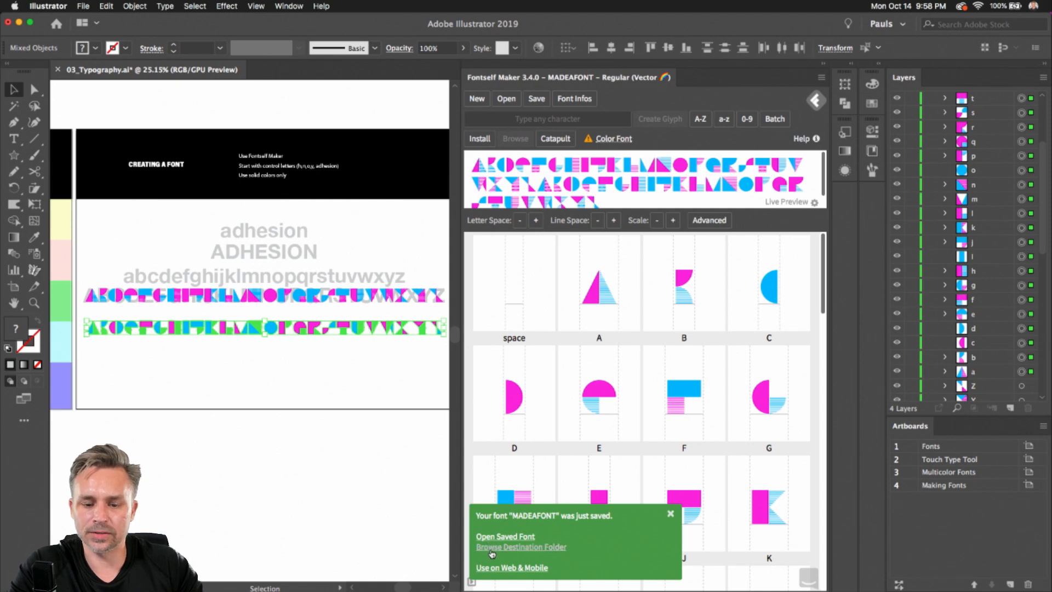
Open the saved MADEAFONT in Font Book and browse the user font list
click(504, 536)
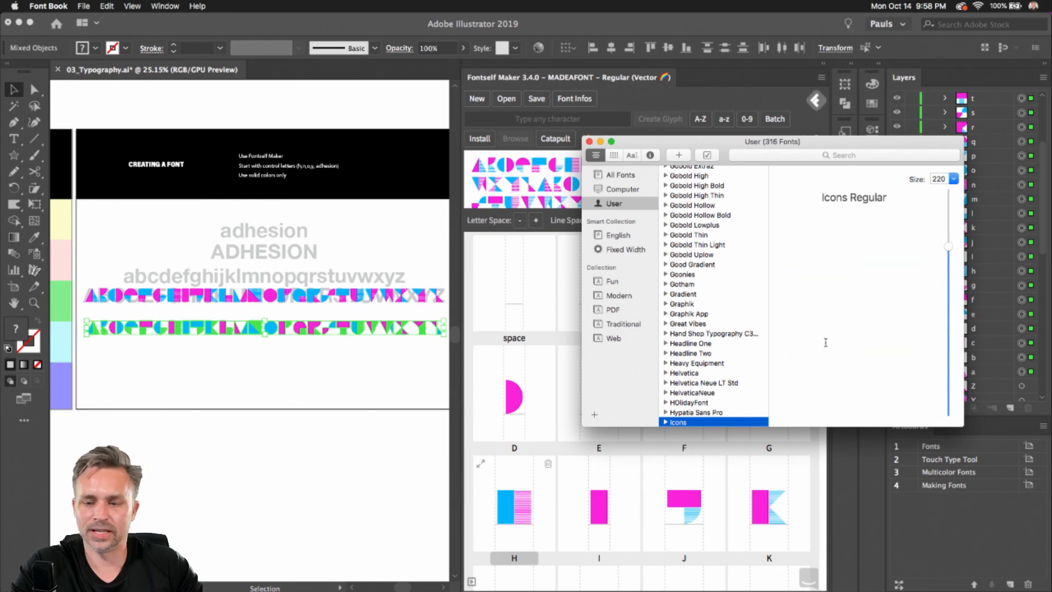
scroll(down, 3)
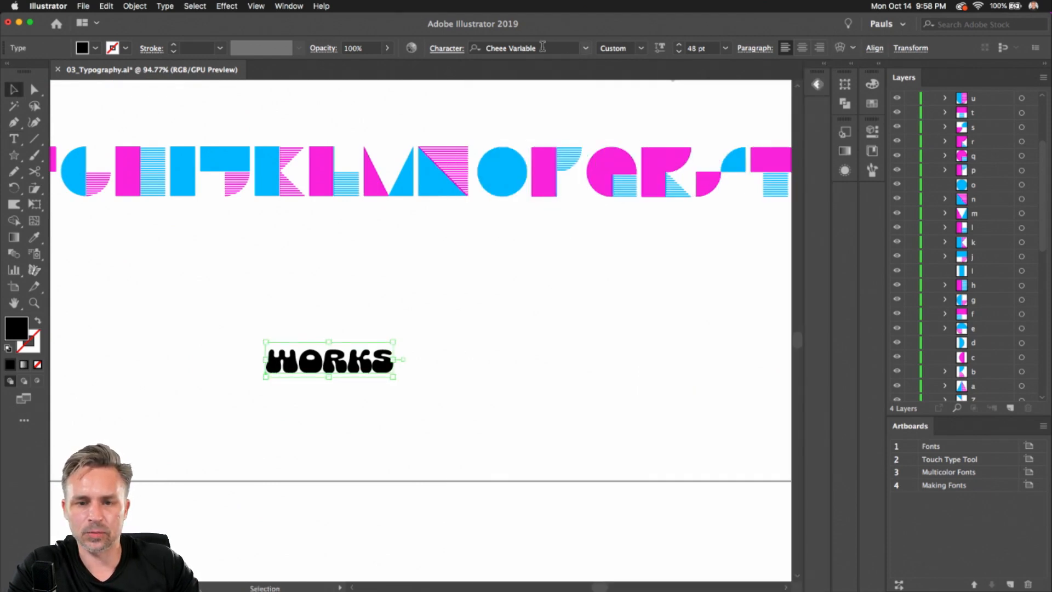
Search MAD in the font field, clear the decorative filter and apply MADEAFONT to WORKS
text(MAD)
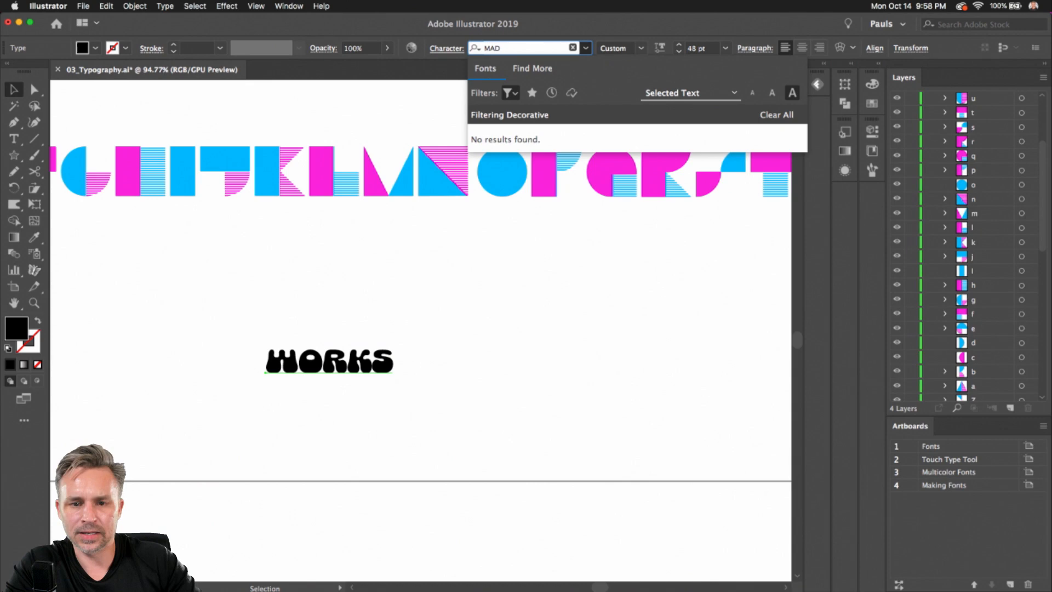
click(508, 92)
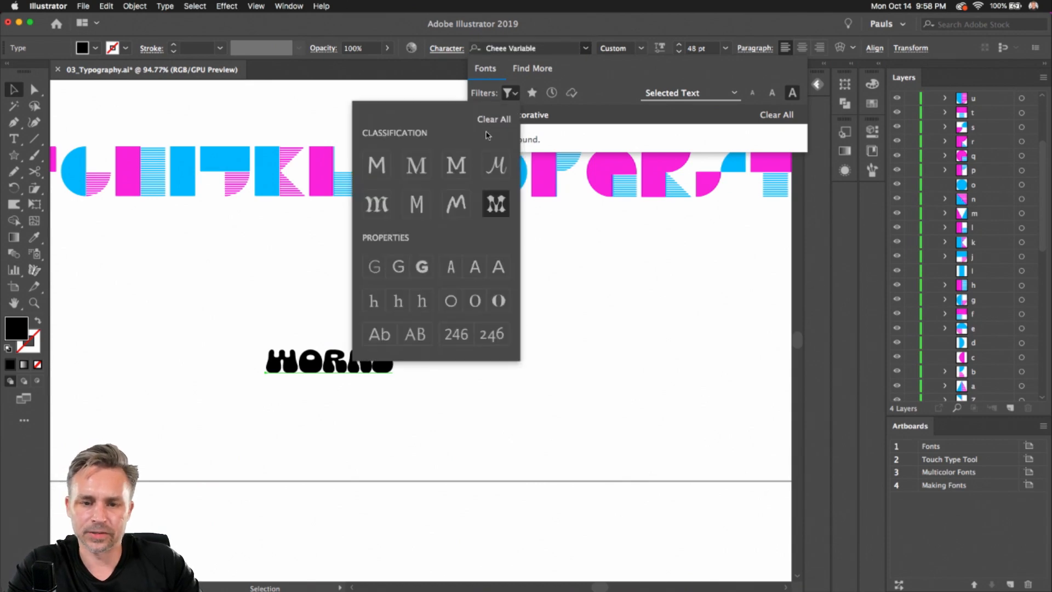
click(524, 47)
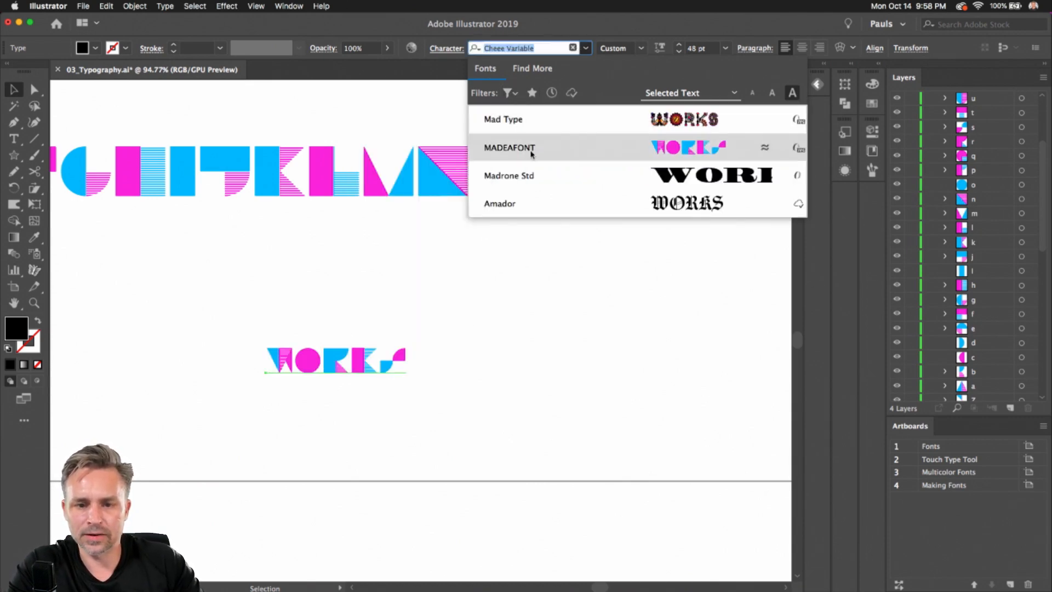
click(510, 148)
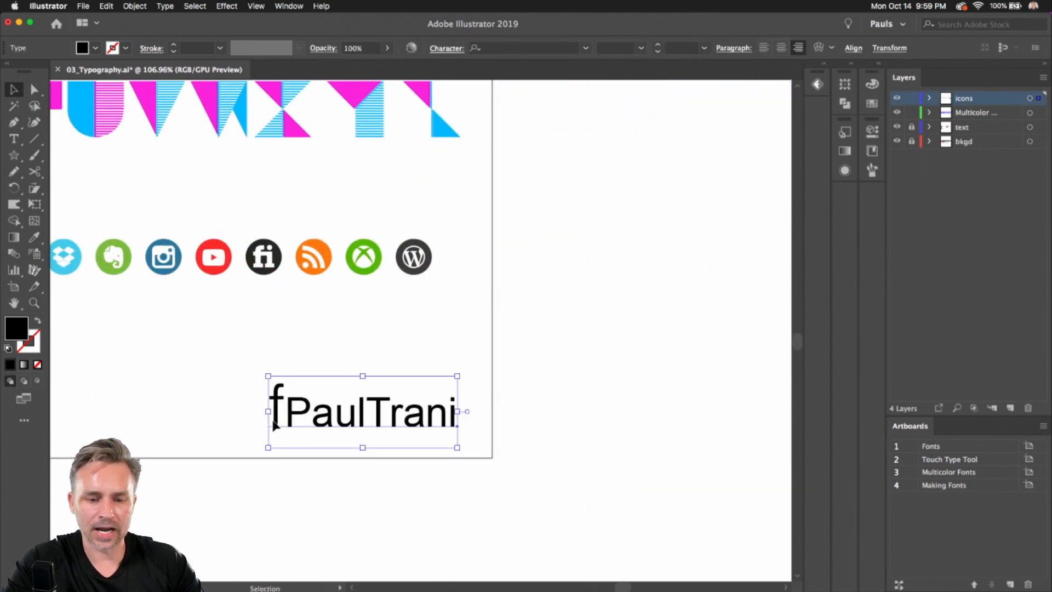
Select the leading f and set it in the Icons font to render a Facebook icon
click(14, 139)
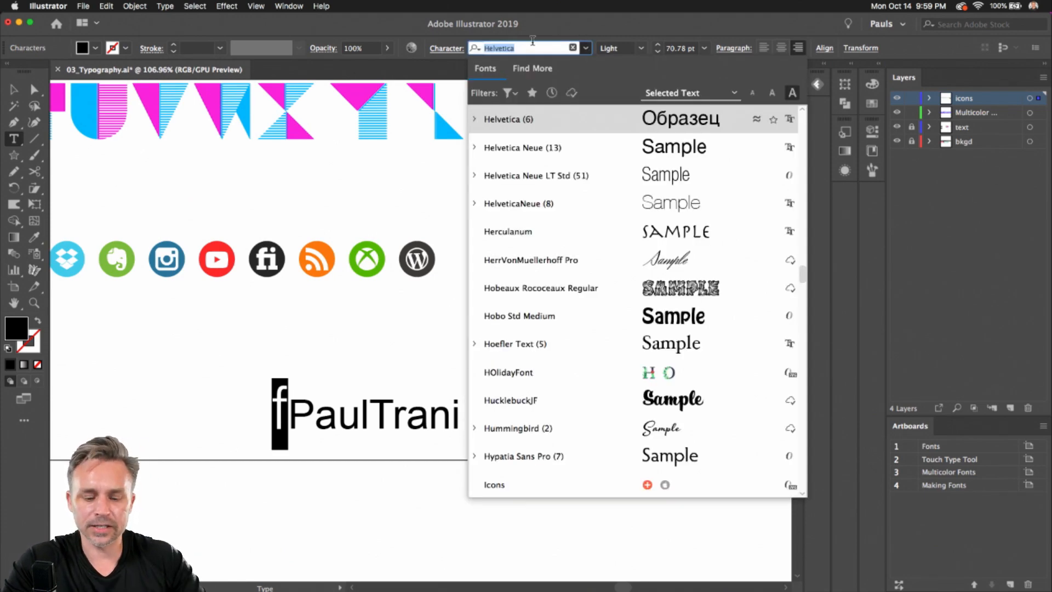
text(ICON)
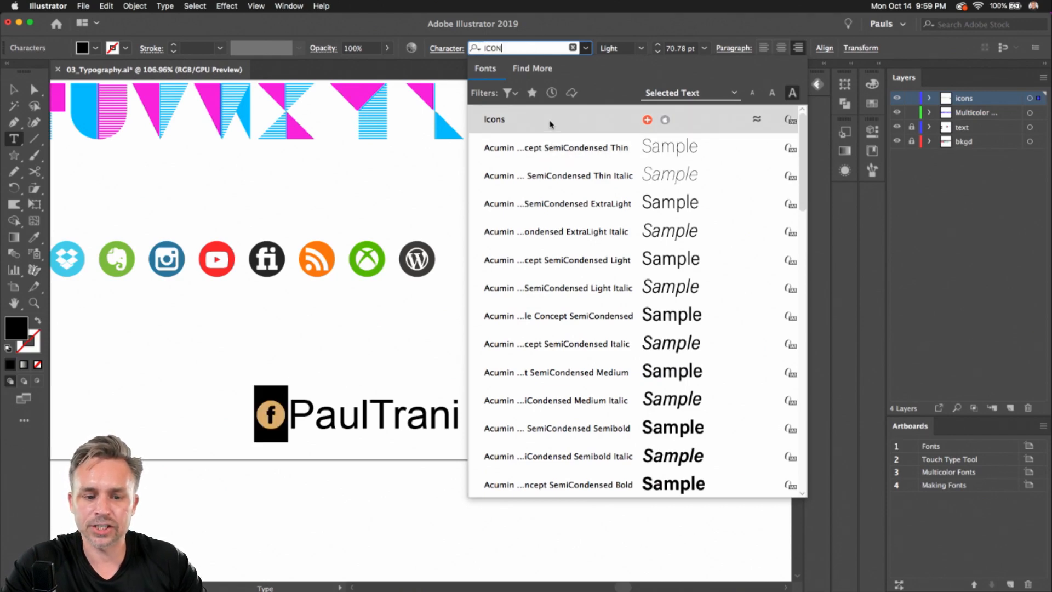
click(494, 118)
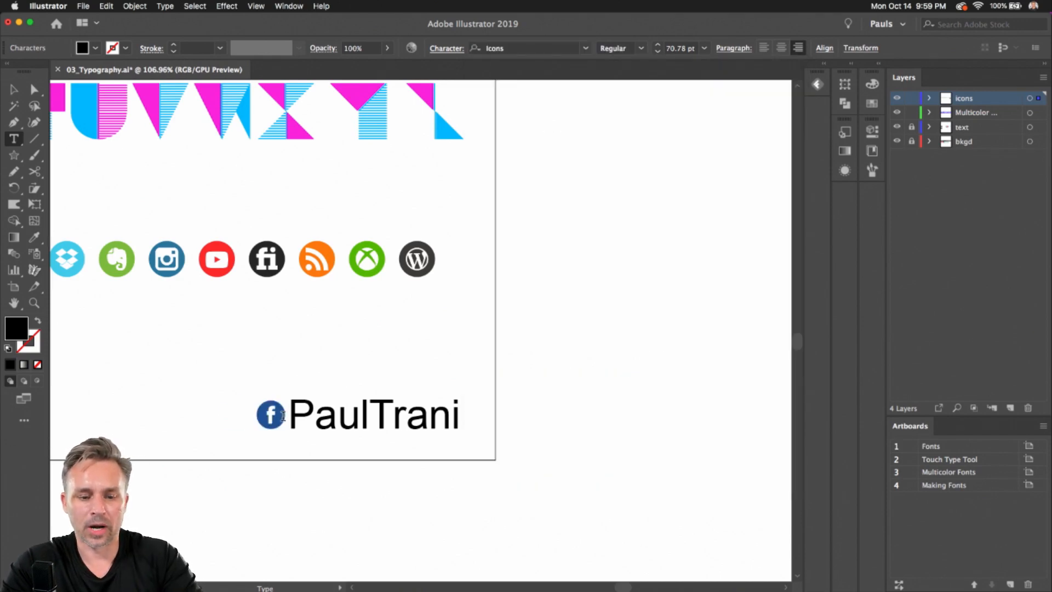